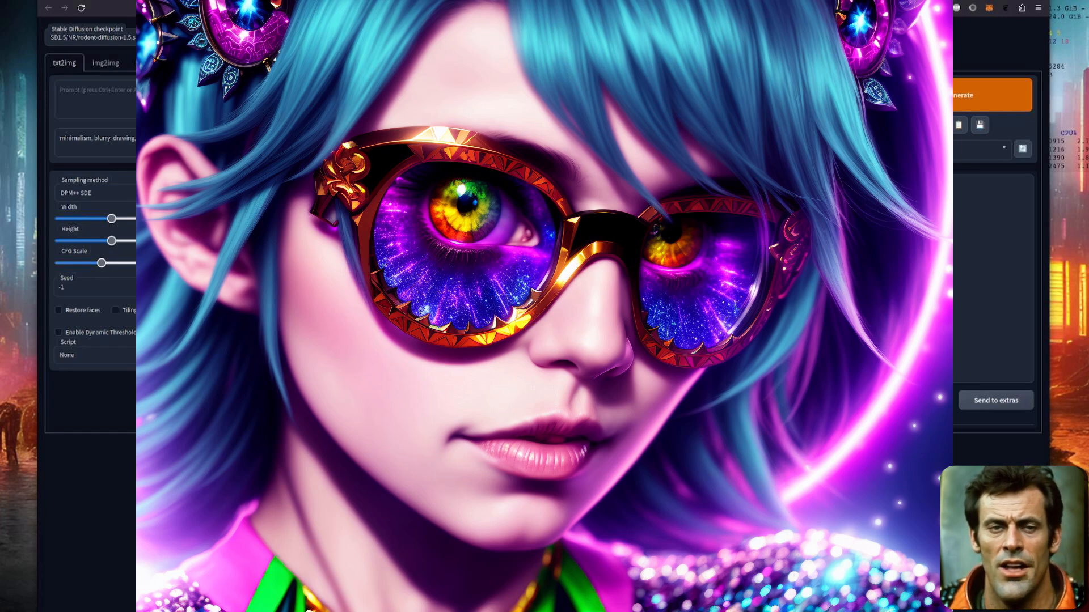
Step: Browse Caja to stable-diffusion-webui/models/Stable-diffusion in List View showing the rd-part checkpoint files
click(958, 94)
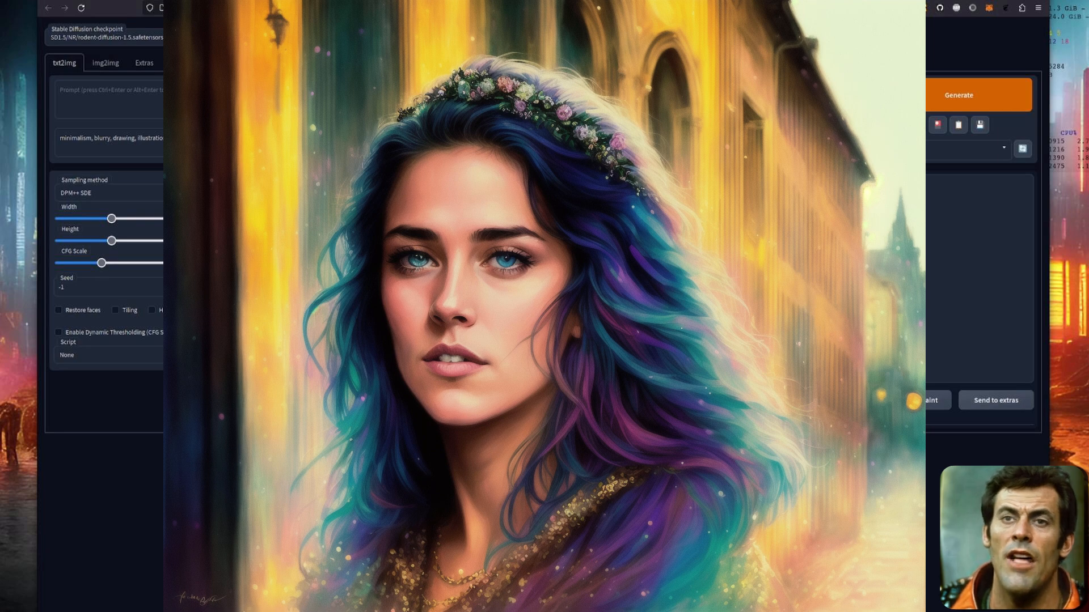
click(959, 94)
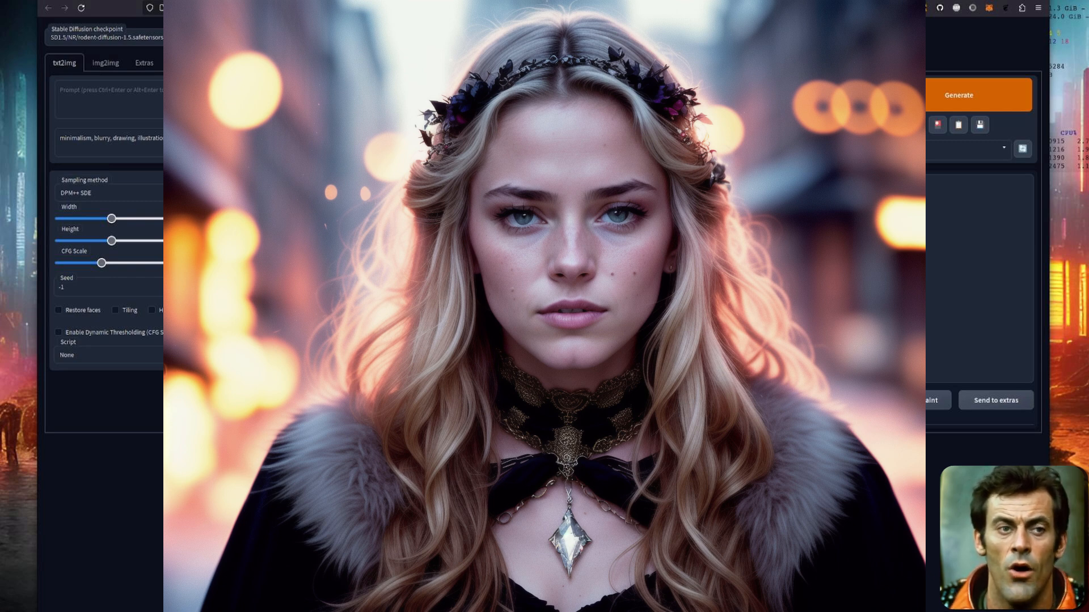
click(958, 94)
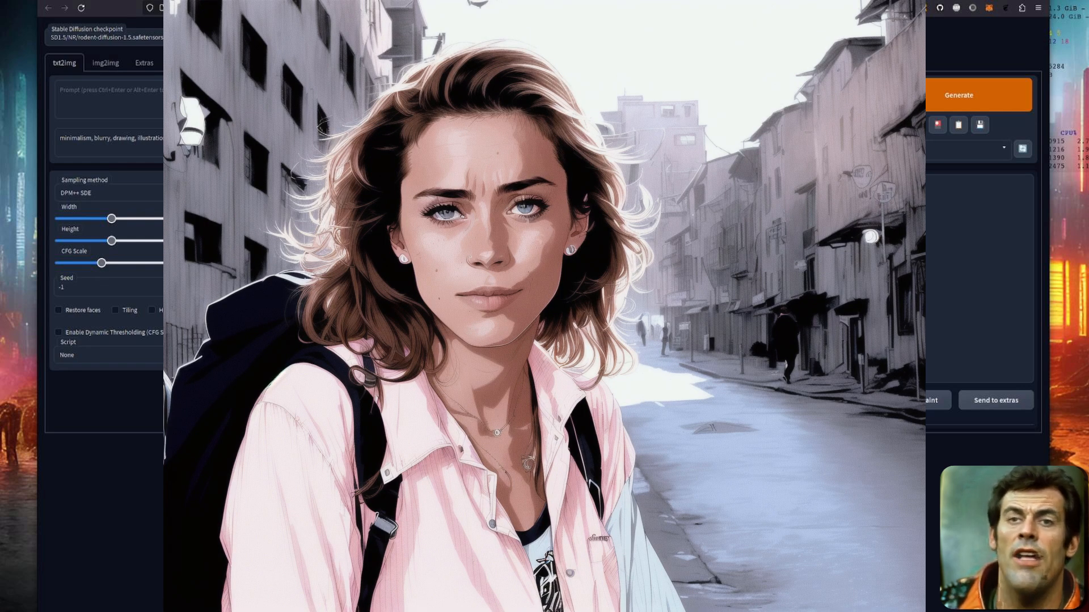
click(958, 94)
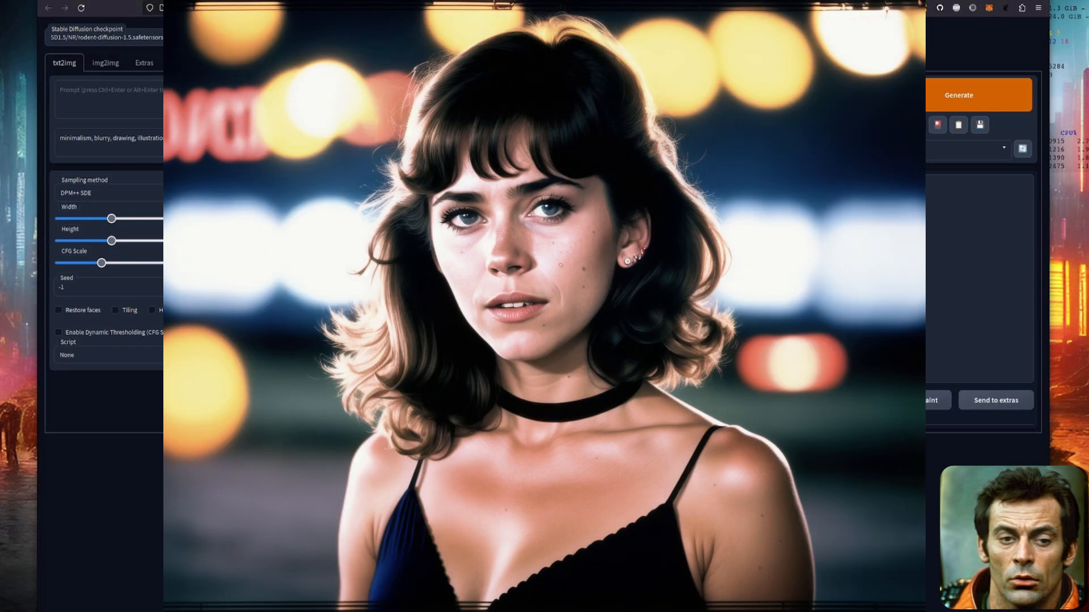
click(958, 95)
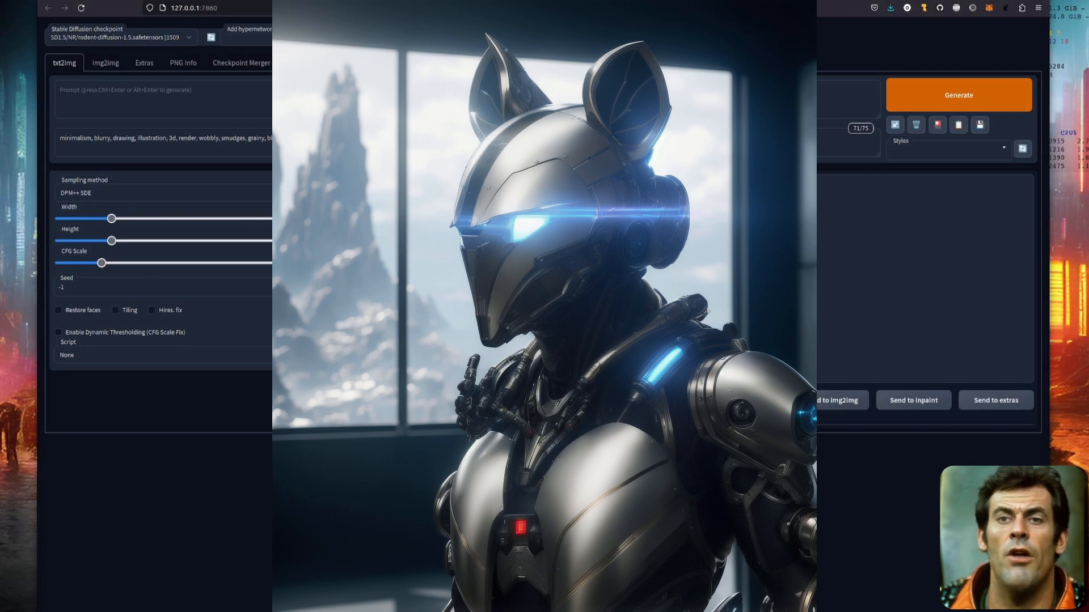
click(958, 94)
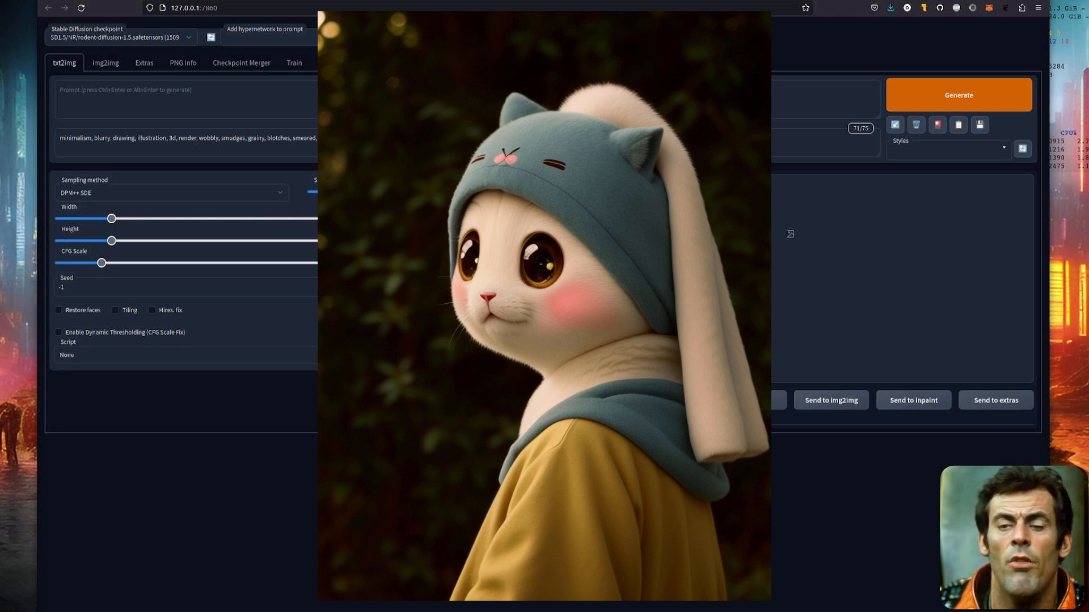
click(958, 94)
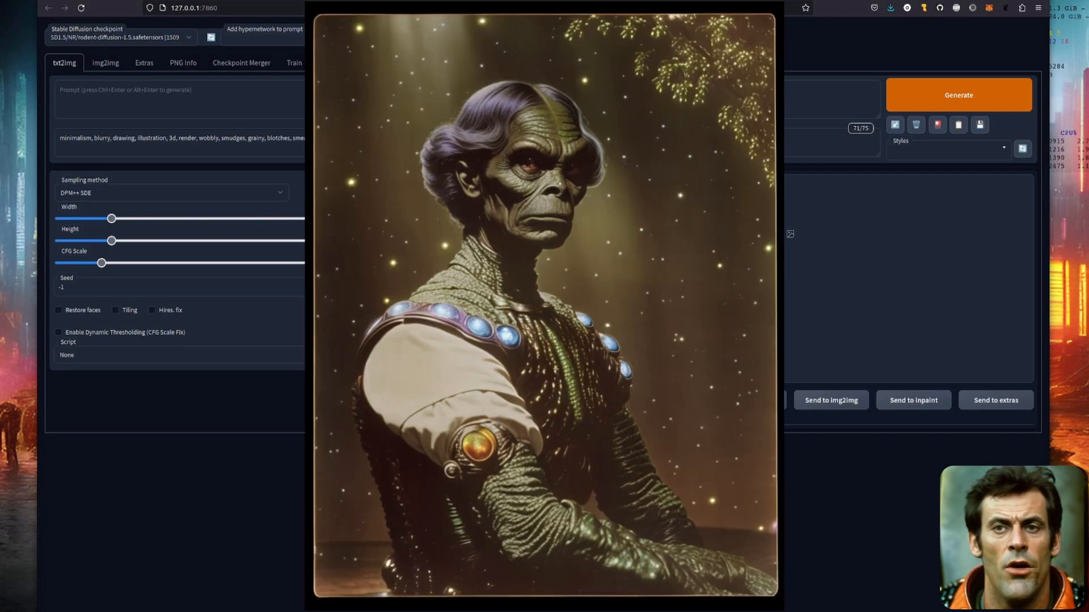
click(957, 96)
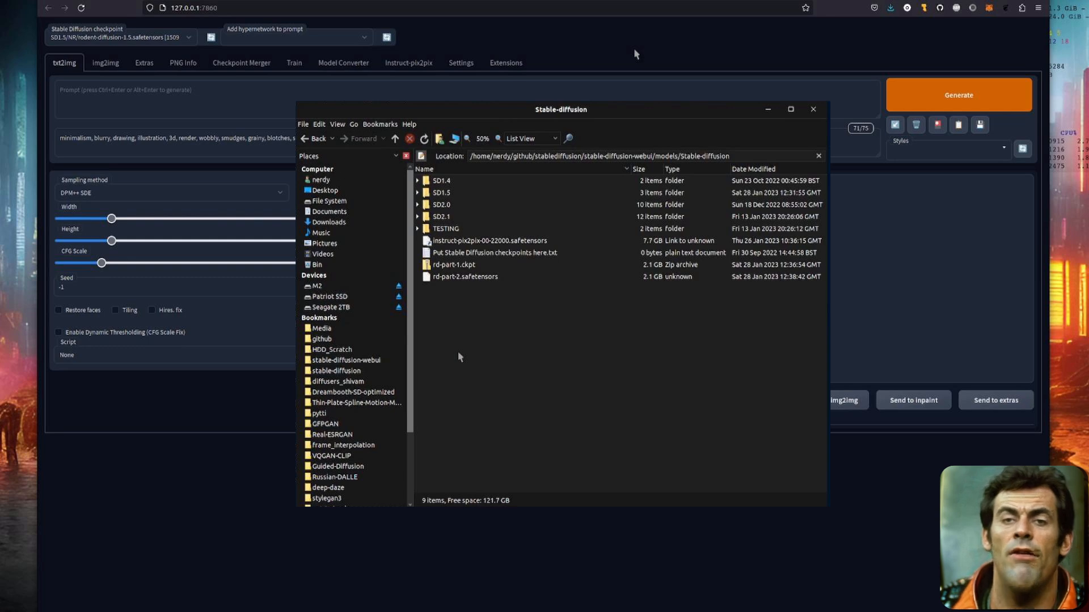
drag(560, 109, 562, 89)
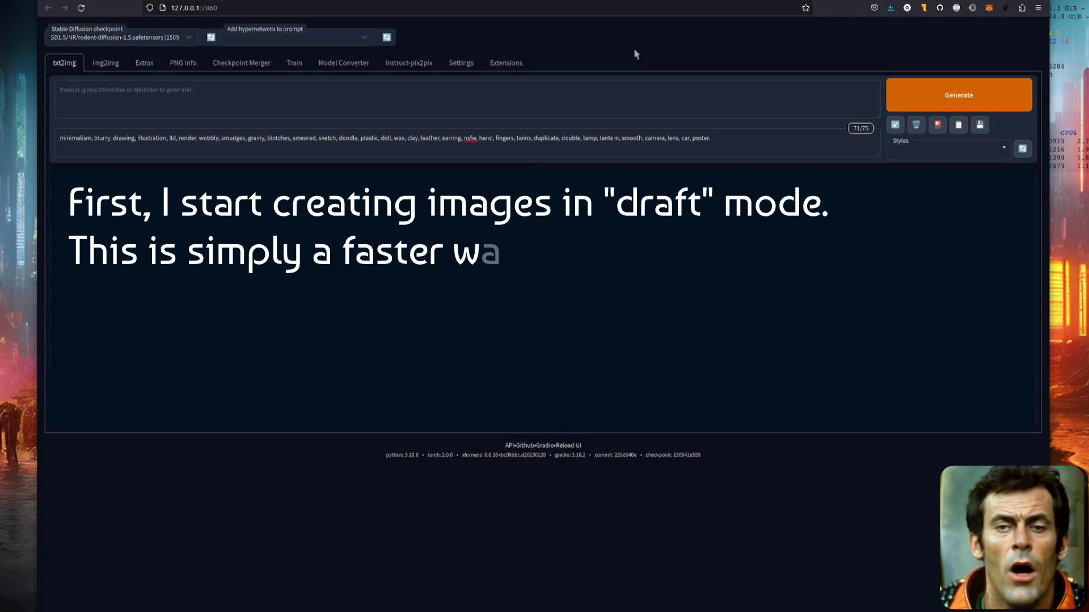
text(ay to genereate images)
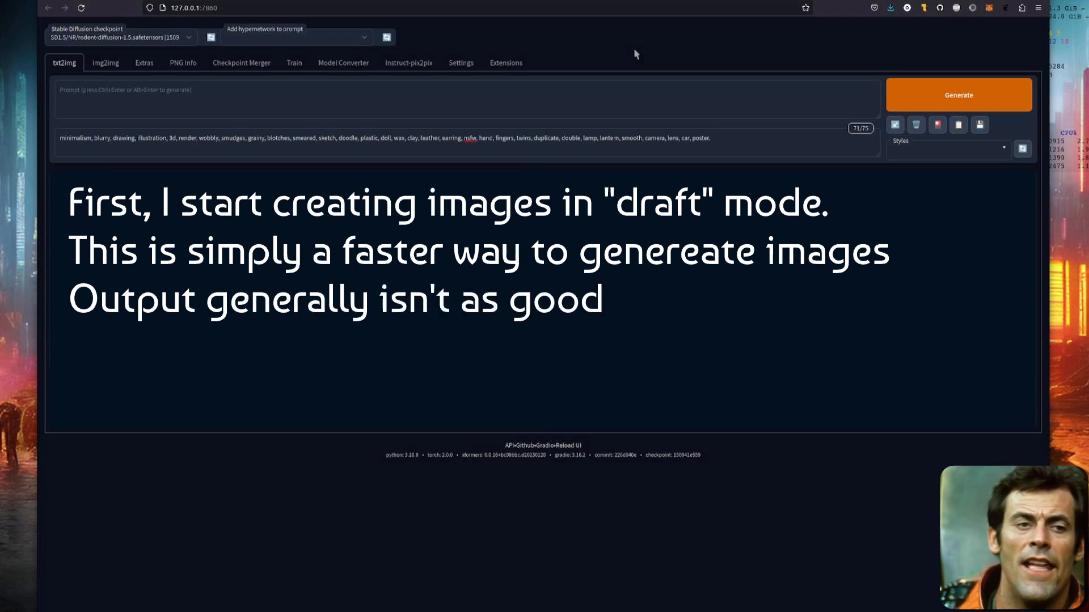
text(Next, I increase t)
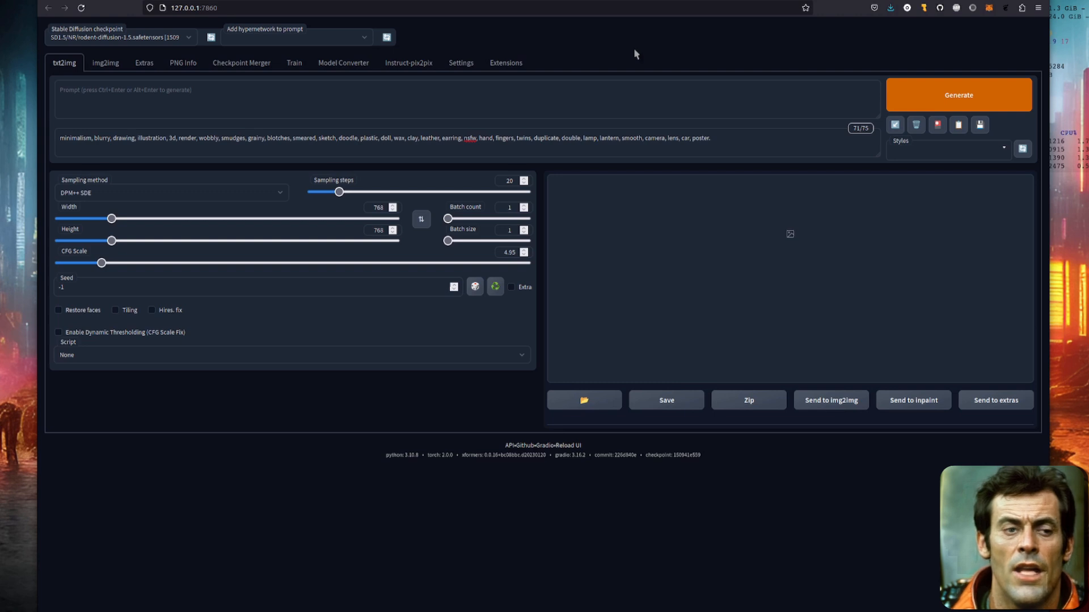
Step: Switch the sampler to Euler a and shrink Width and Height to 512×512 for drafts
click(171, 192)
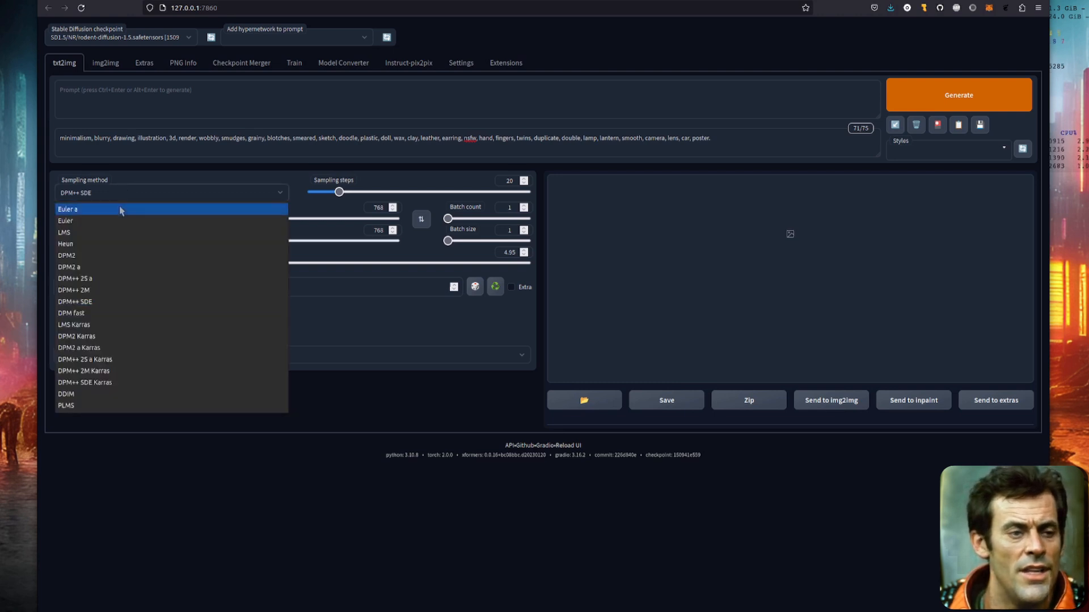
click(68, 209)
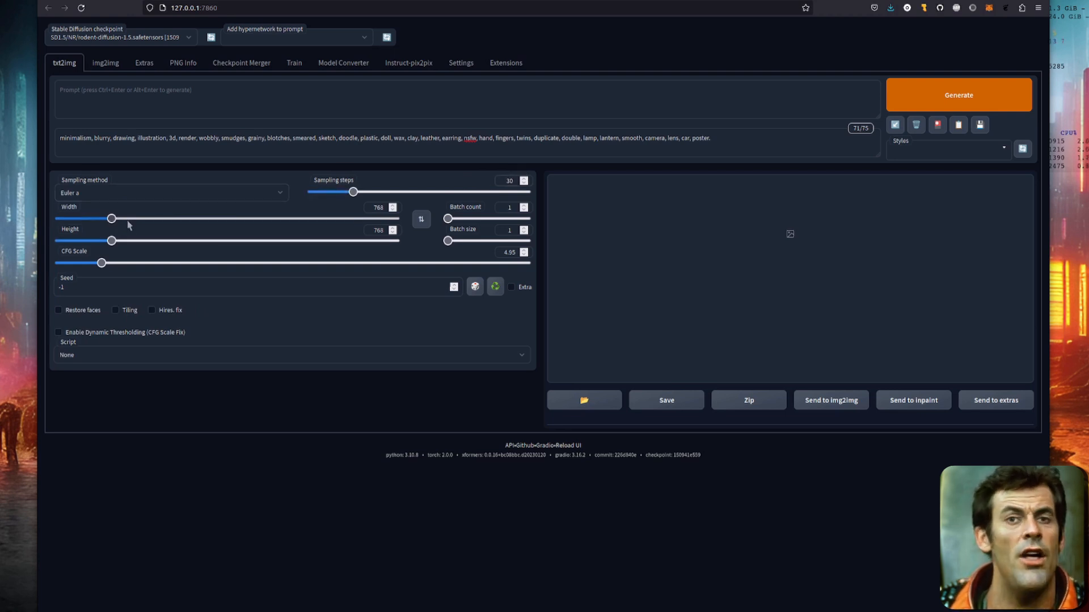
drag(111, 217, 83, 218)
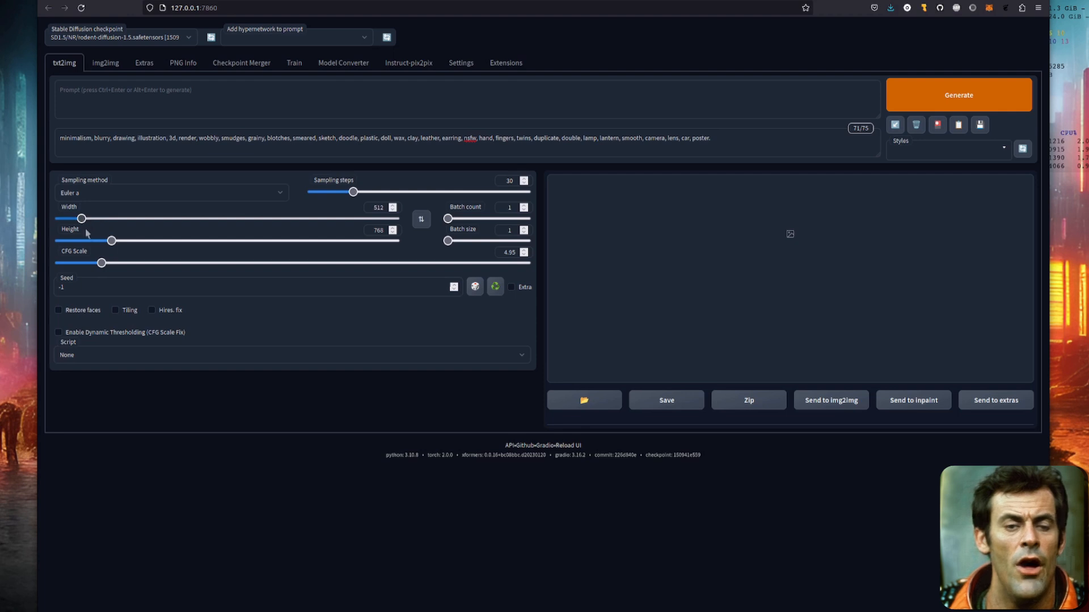
drag(111, 240, 82, 240)
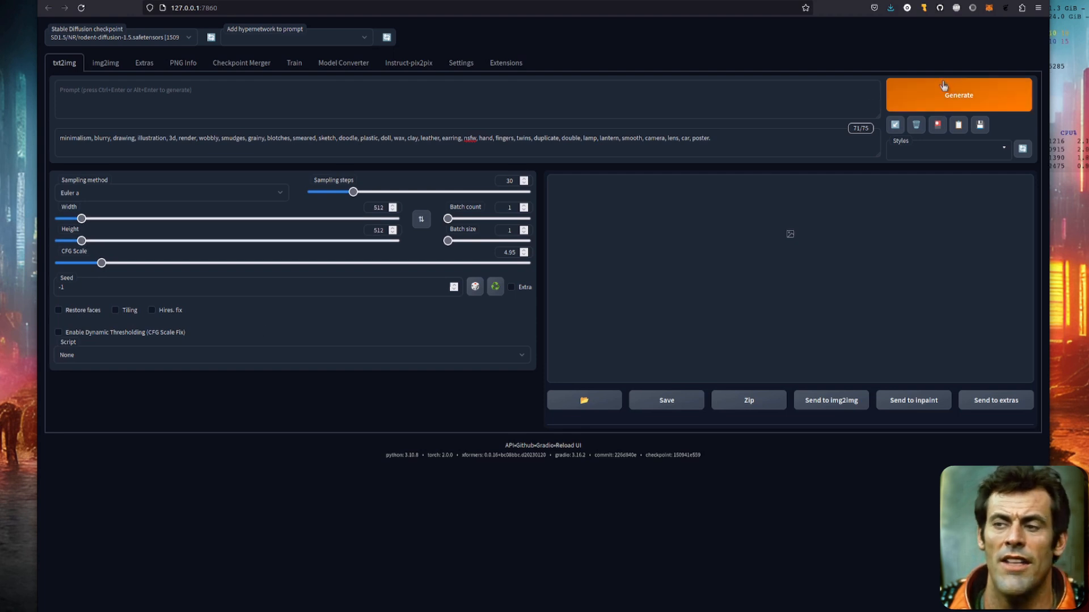
Step: Generate several 512×512 drafts from the empty prompt, skipping the last one mid-render
click(958, 95)
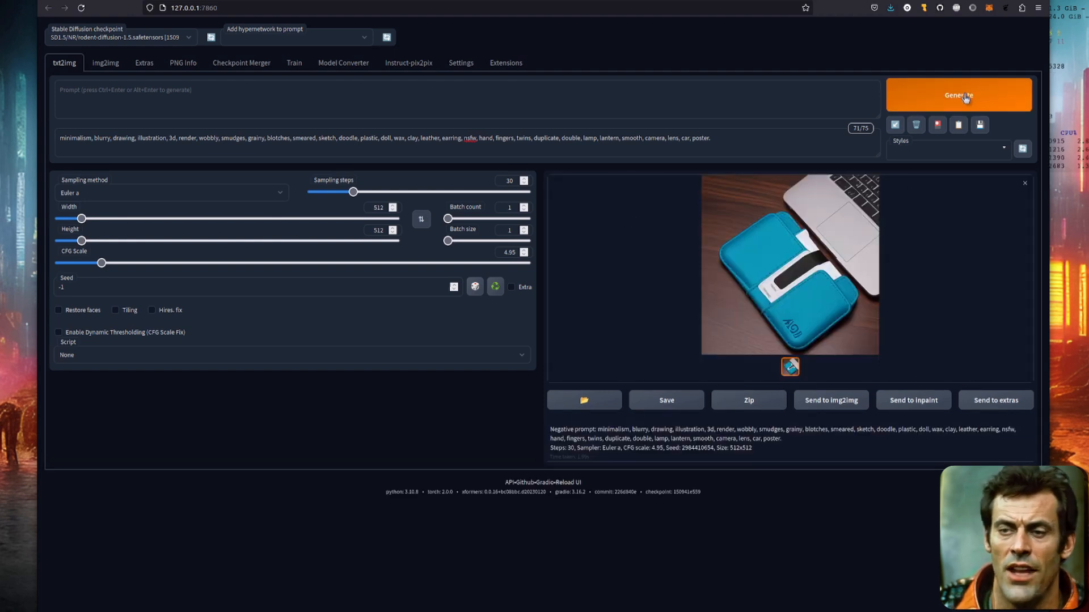
click(959, 96)
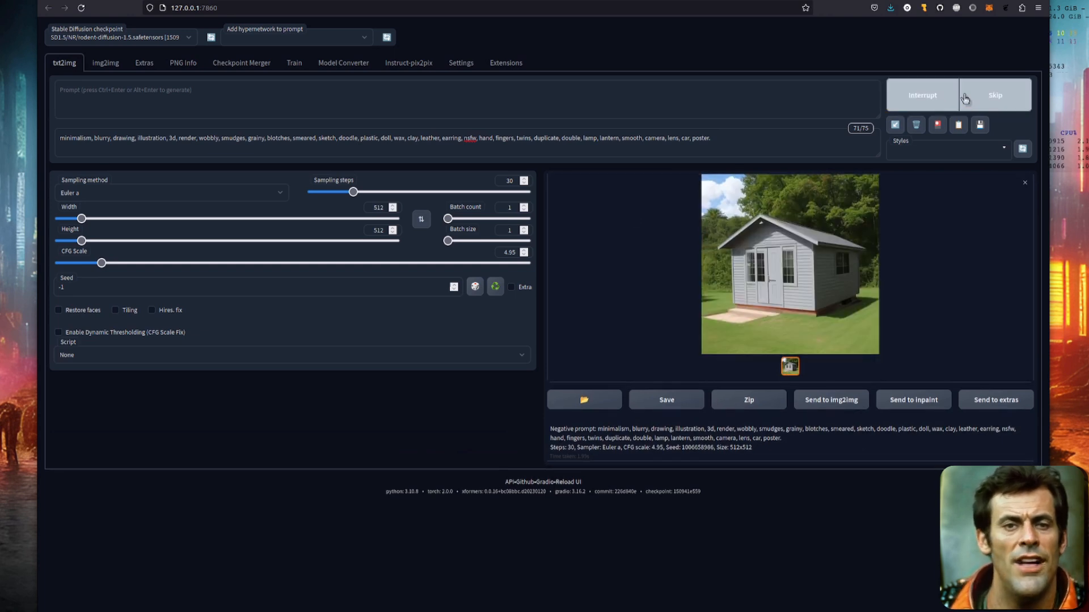
click(958, 96)
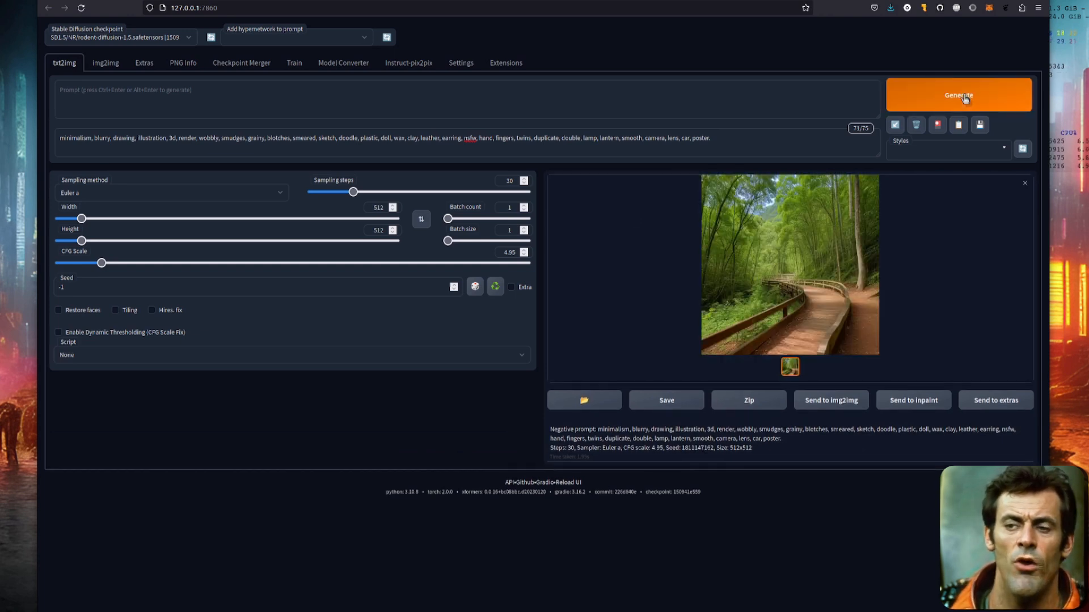
click(959, 96)
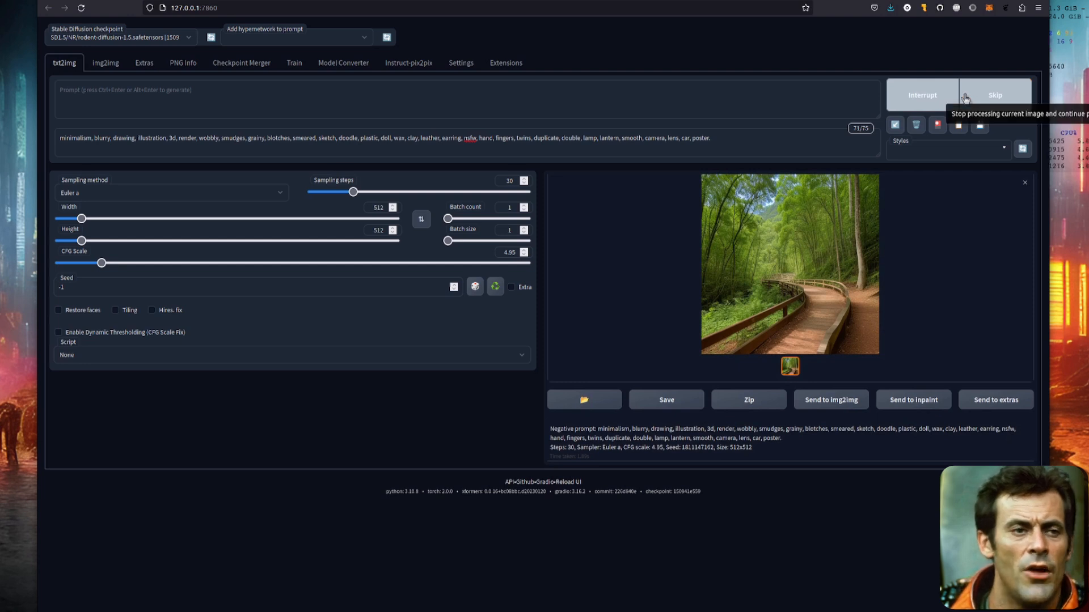
click(958, 94)
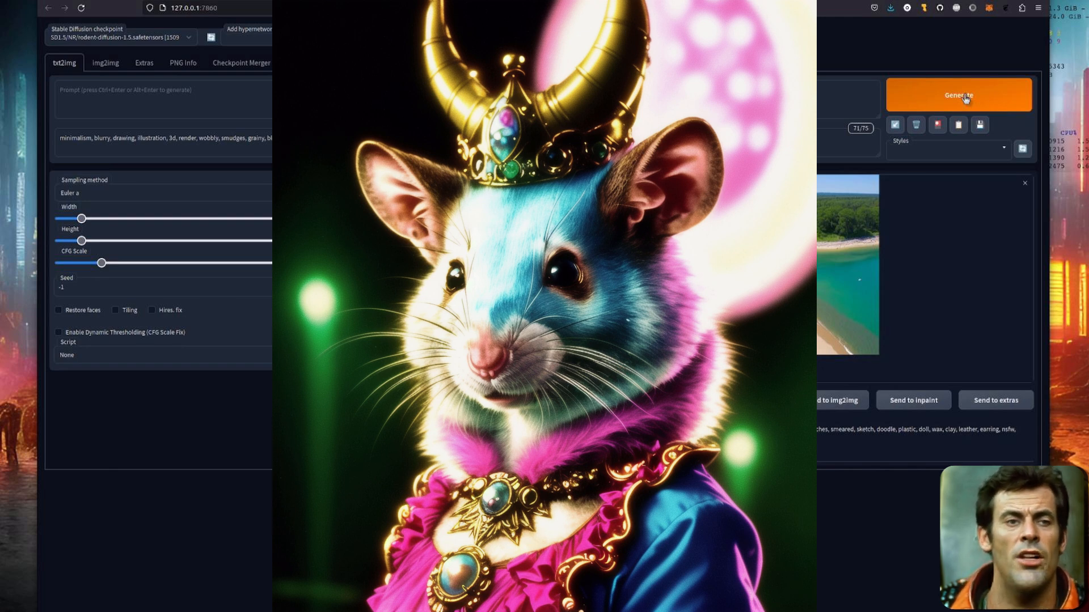
click(957, 96)
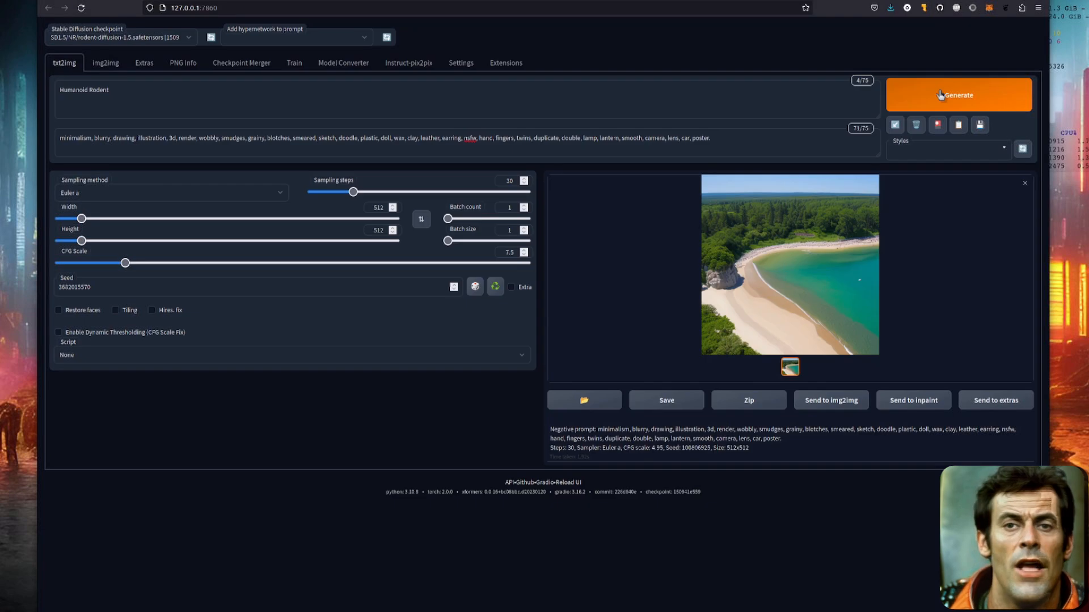
click(958, 95)
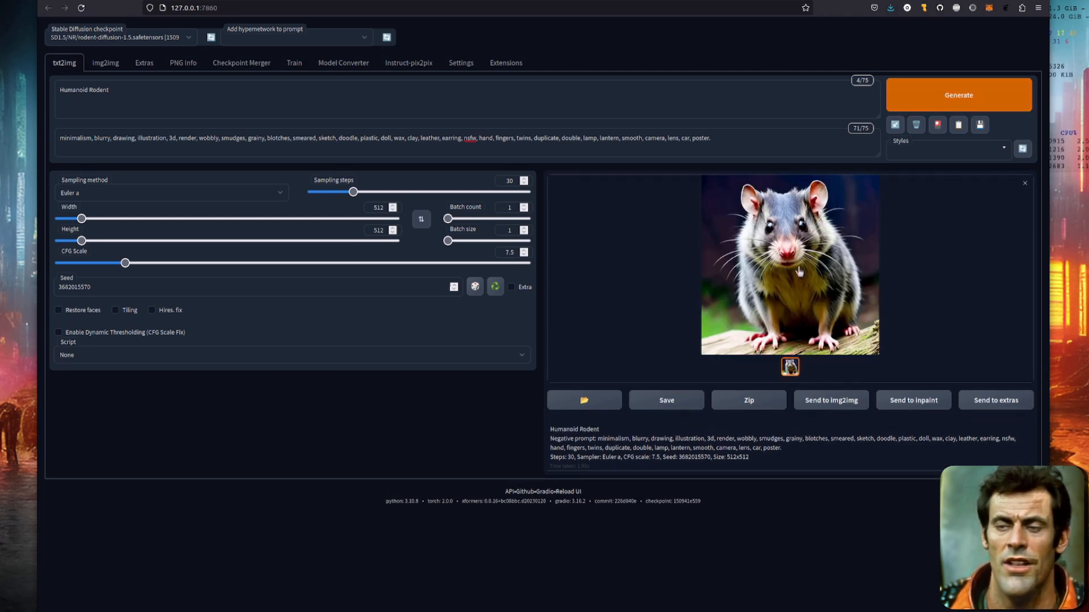
mouse_move(625, 305)
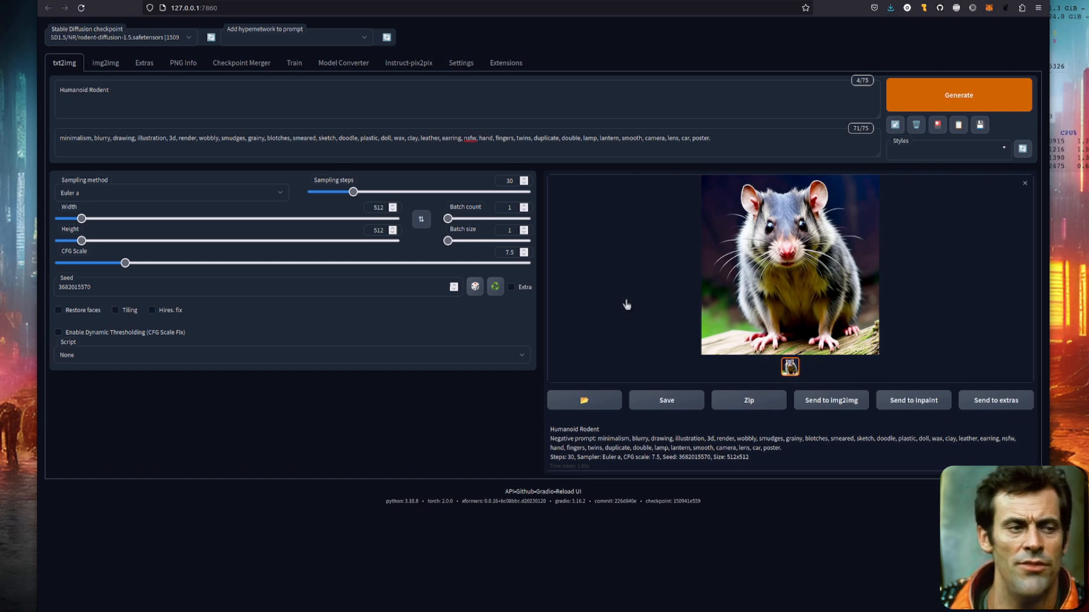
mouse_move(397, 461)
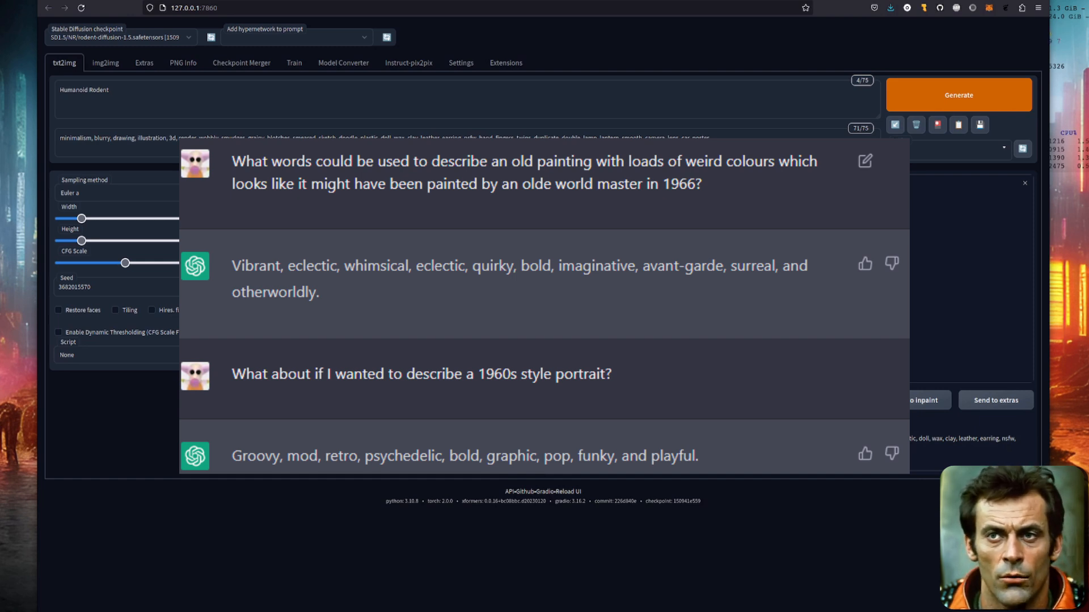
Step: Generate psychedelic pop-art rat portraits, resetting the seed to random (-1) between runs
click(957, 95)
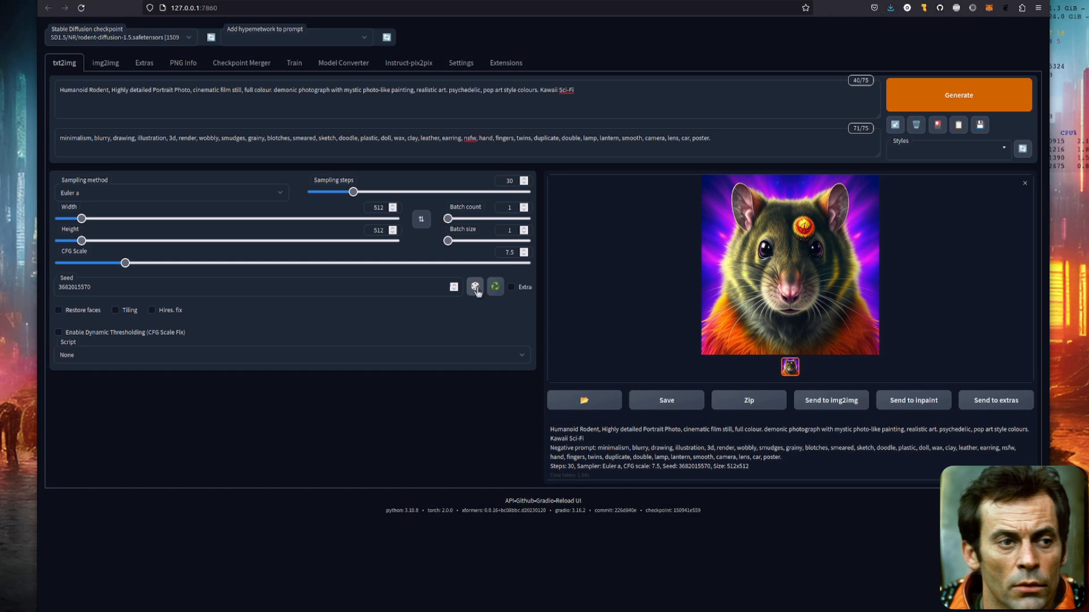
click(475, 286)
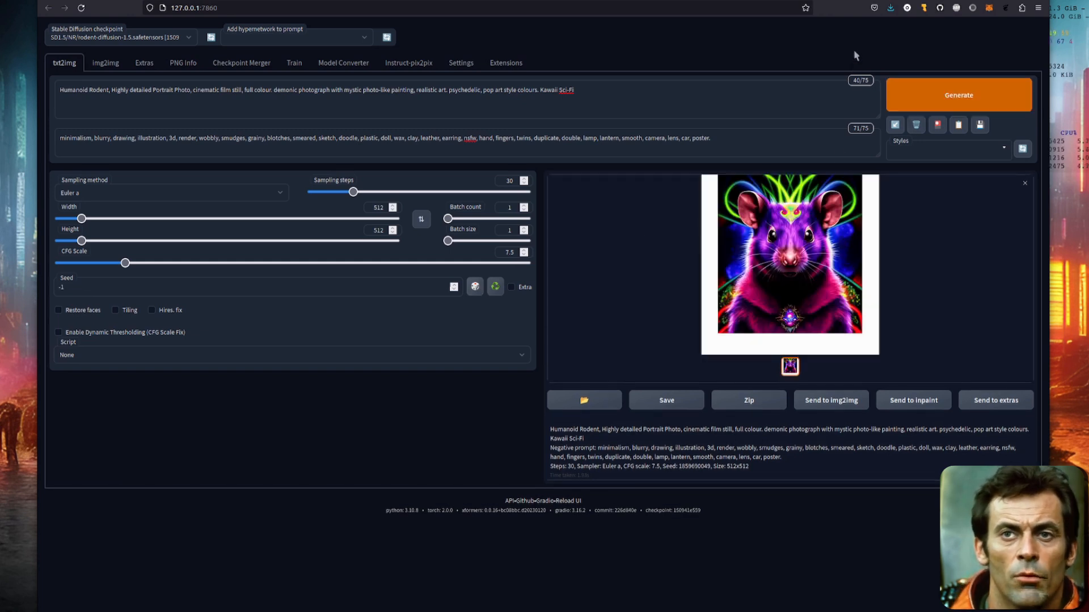
click(957, 96)
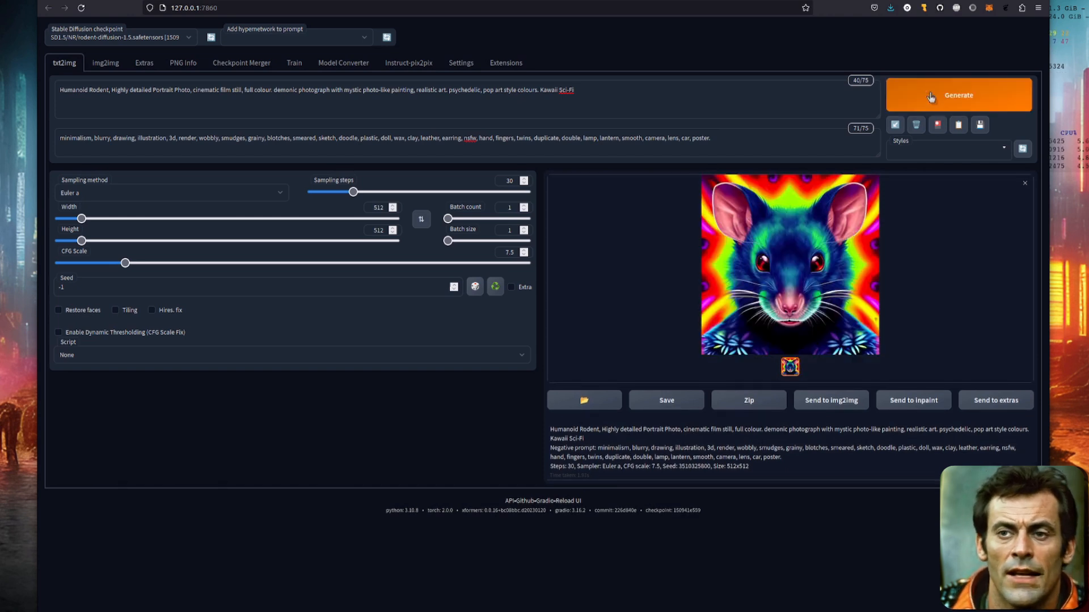
mouse_move(720, 54)
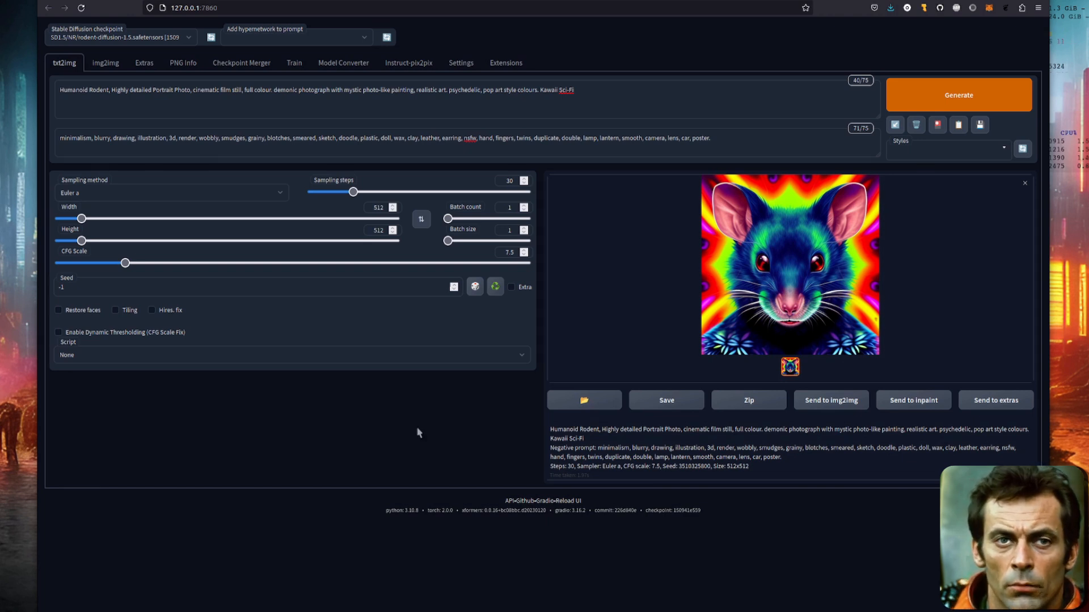
mouse_move(328, 353)
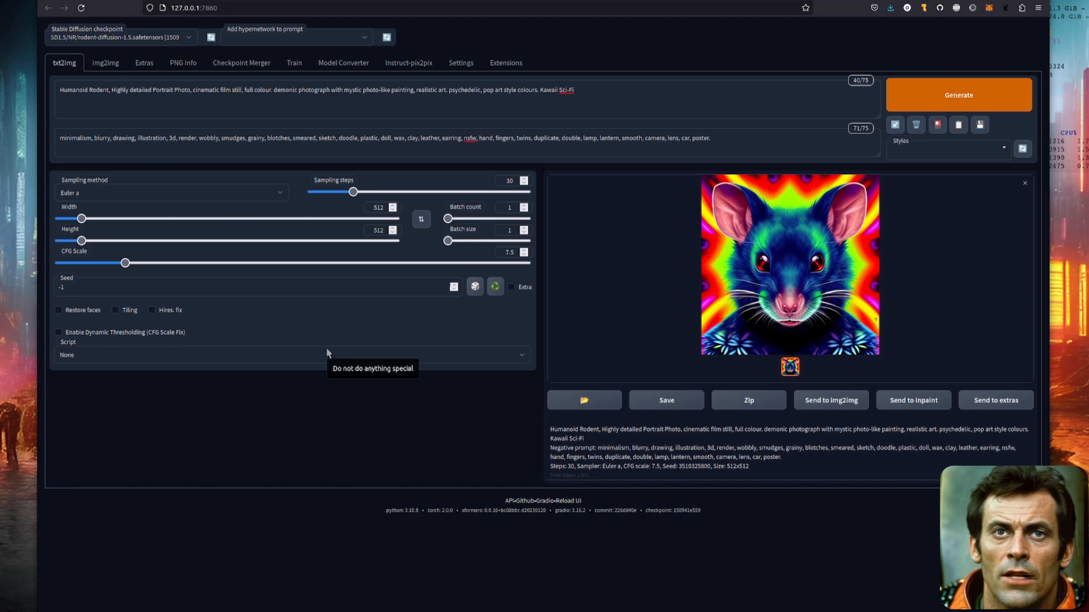
mouse_move(353, 403)
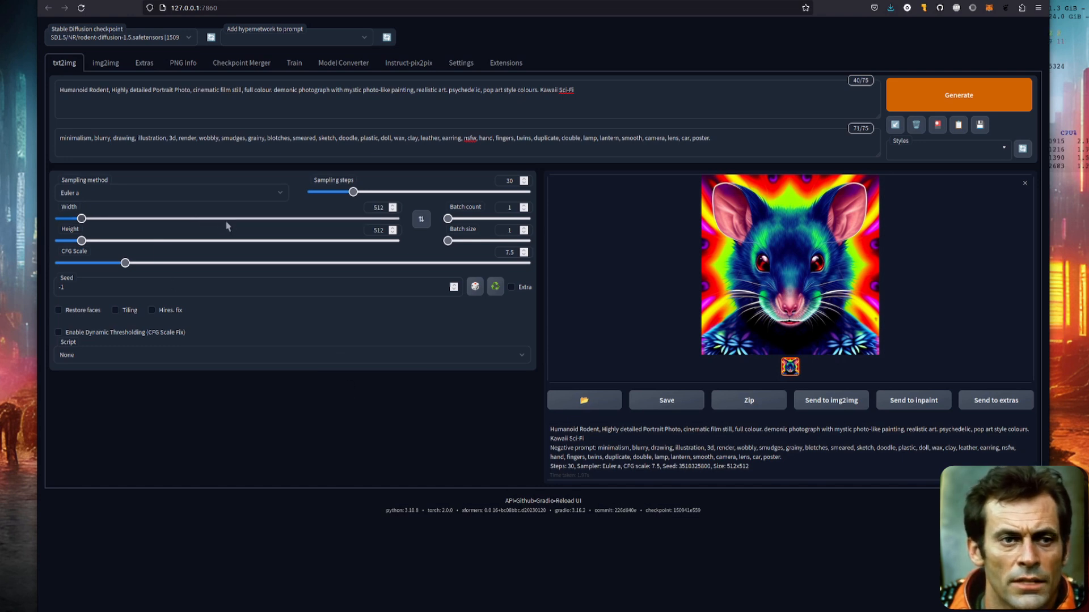
Step: Generate a 1728×512 wide image of two rats, then resize toward 768×640 for a hoodie portrait
drag(83, 218, 247, 218)
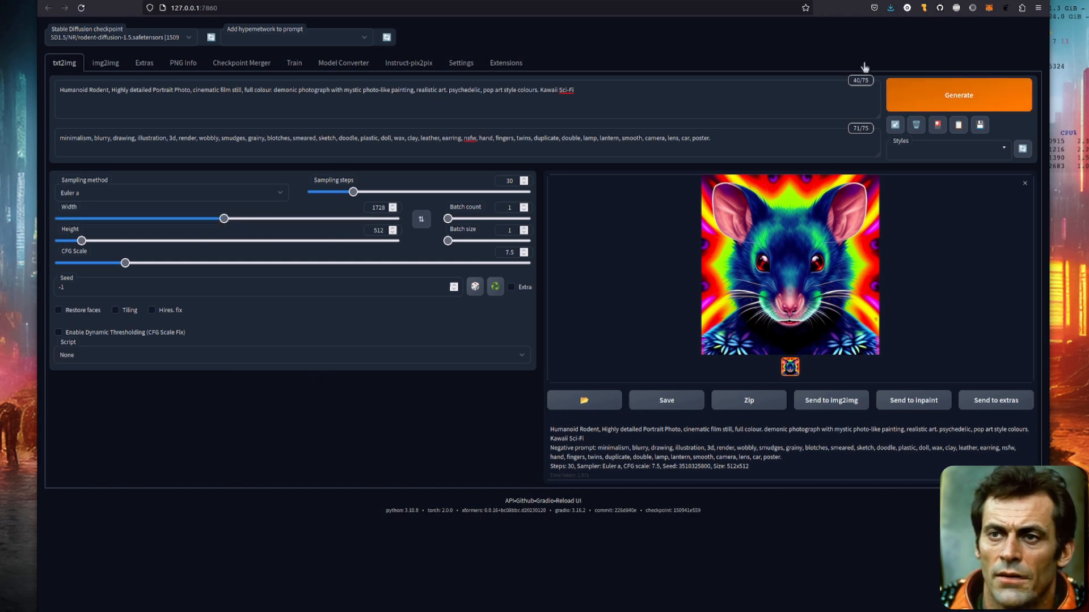
click(958, 95)
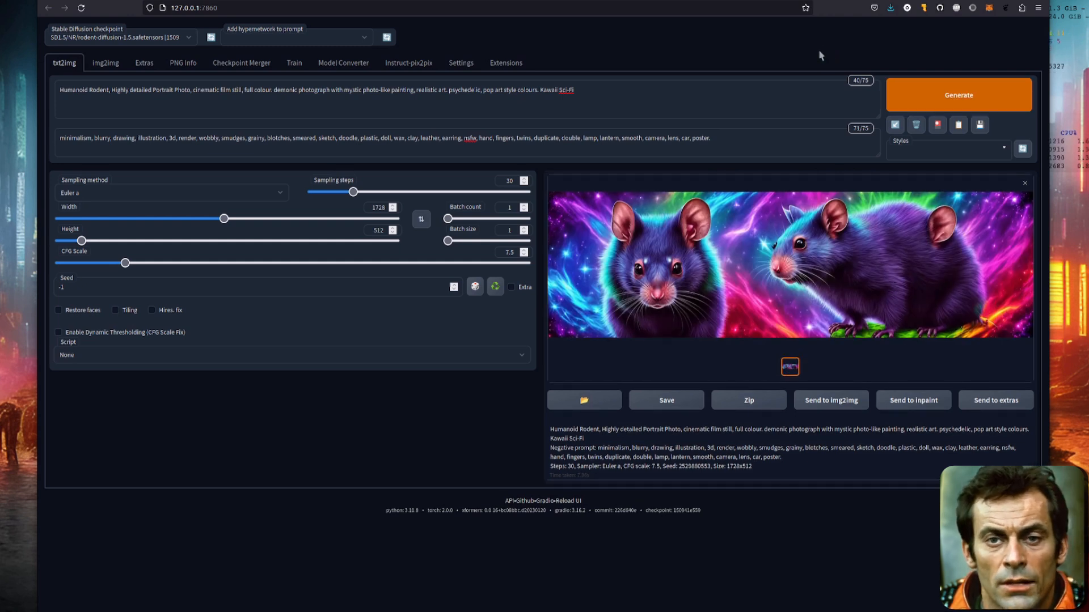
drag(224, 218, 118, 219)
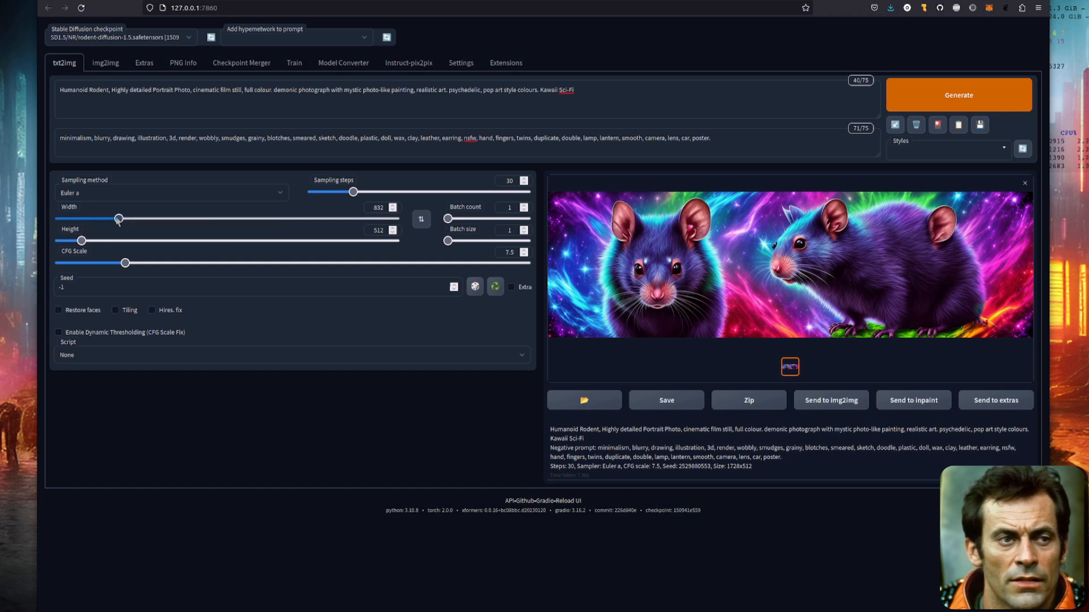
drag(118, 219, 105, 219)
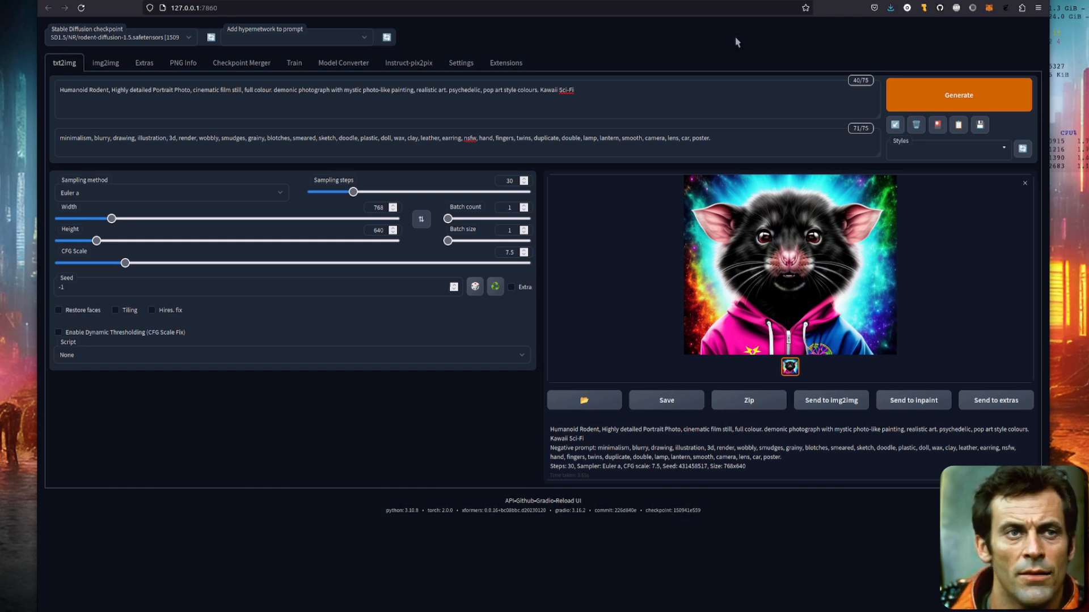
click(958, 96)
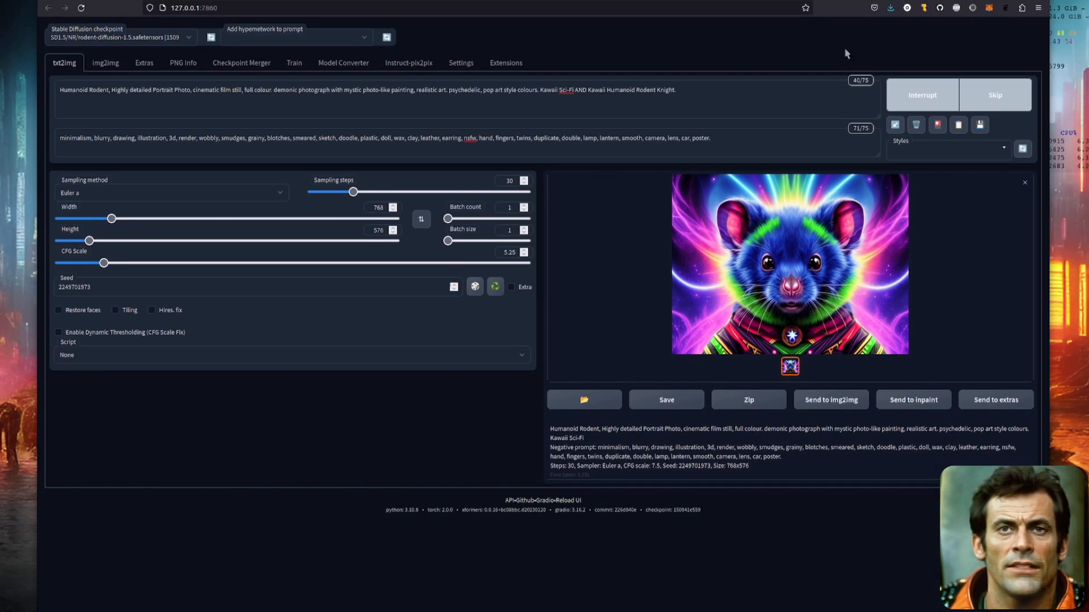
Step: Extend the prompt with Caricature and 'AND Anime style… Kawaii Anthro Rat' sections and generate a rat knight
click(958, 94)
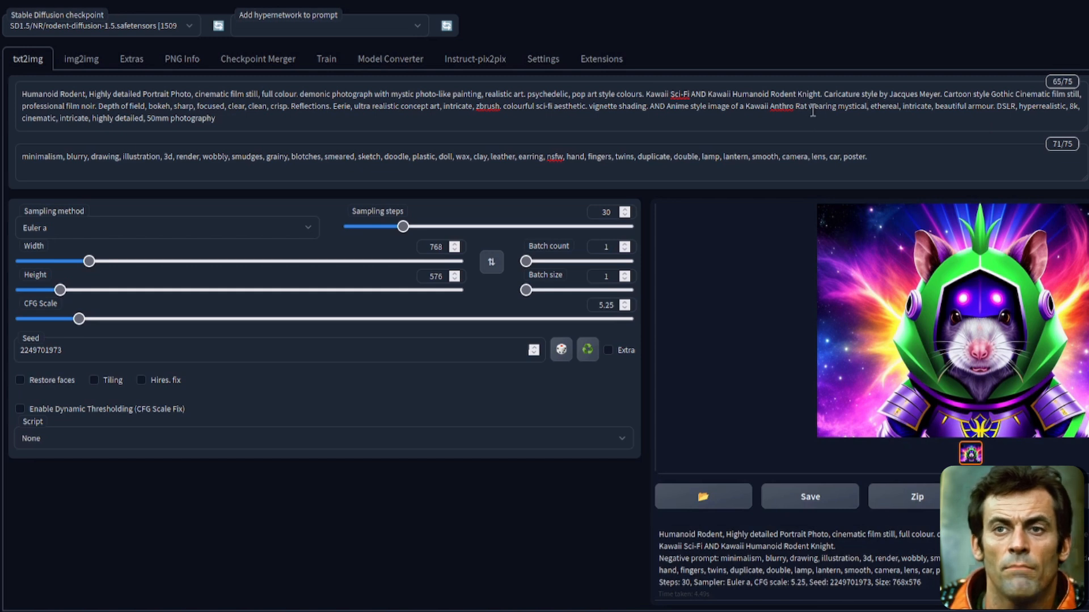
mouse_move(918, 64)
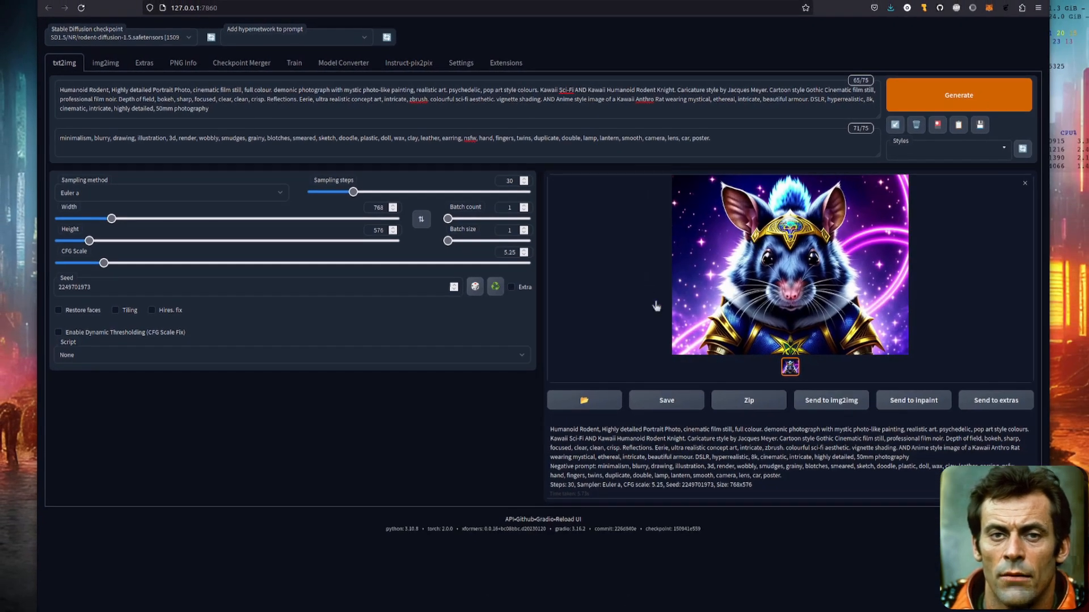
click(789, 263)
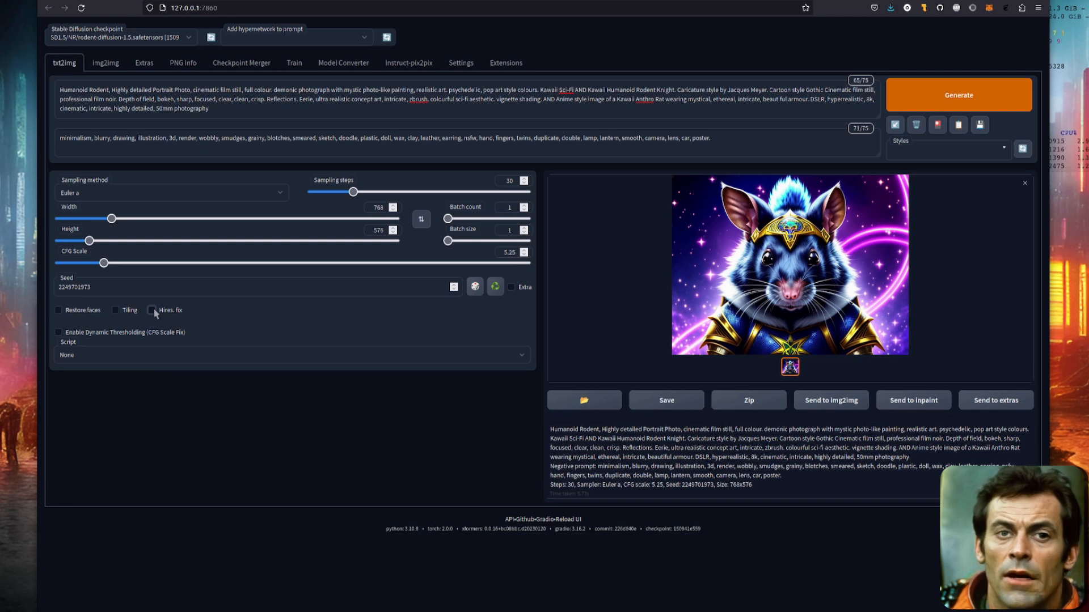
Step: Enable Hires. fix with Latent (bicubic antialiased) upscaler, upscale by 1.876 to 1440×1080
click(151, 310)
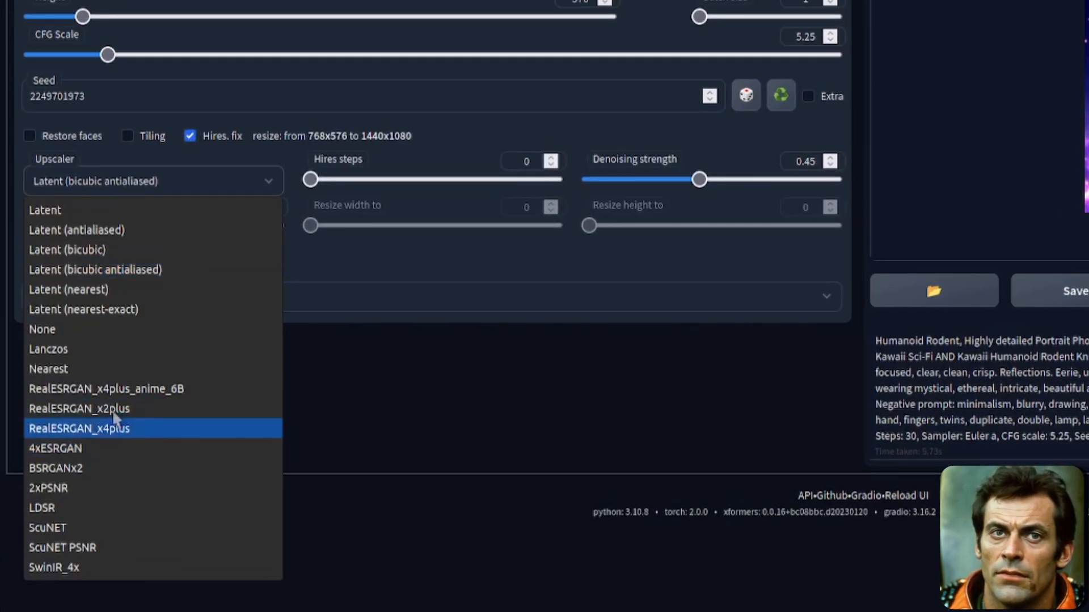
mouse_move(135, 269)
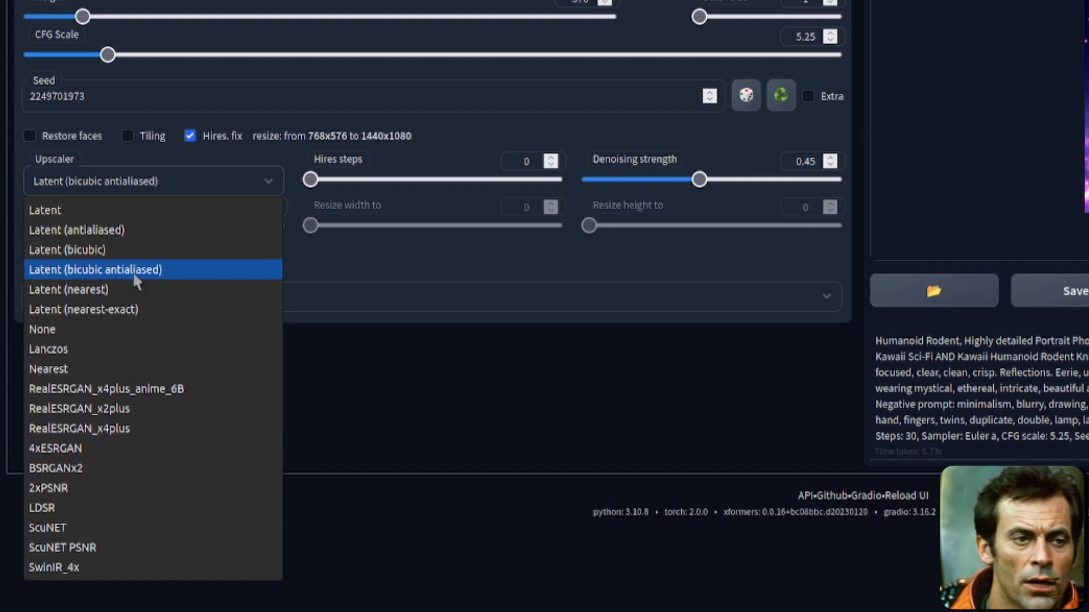
click(95, 269)
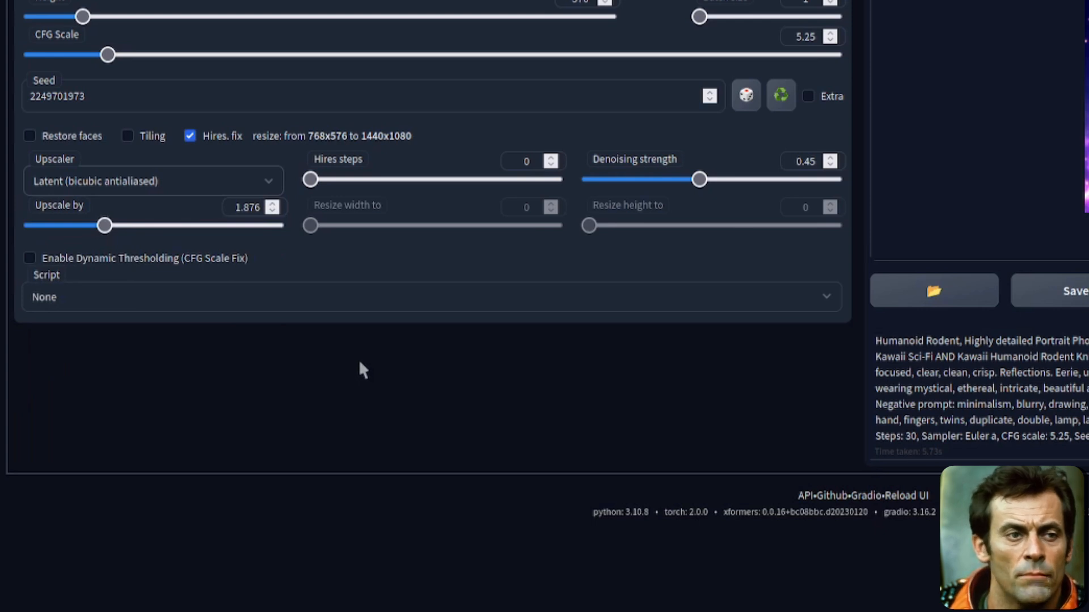
mouse_move(143, 250)
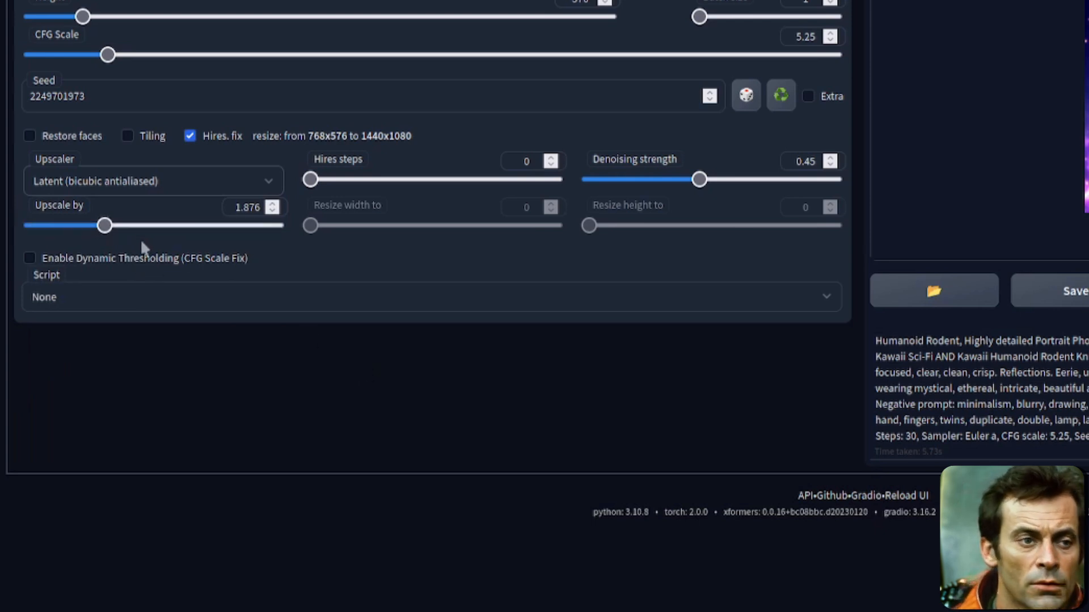
mouse_move(375, 219)
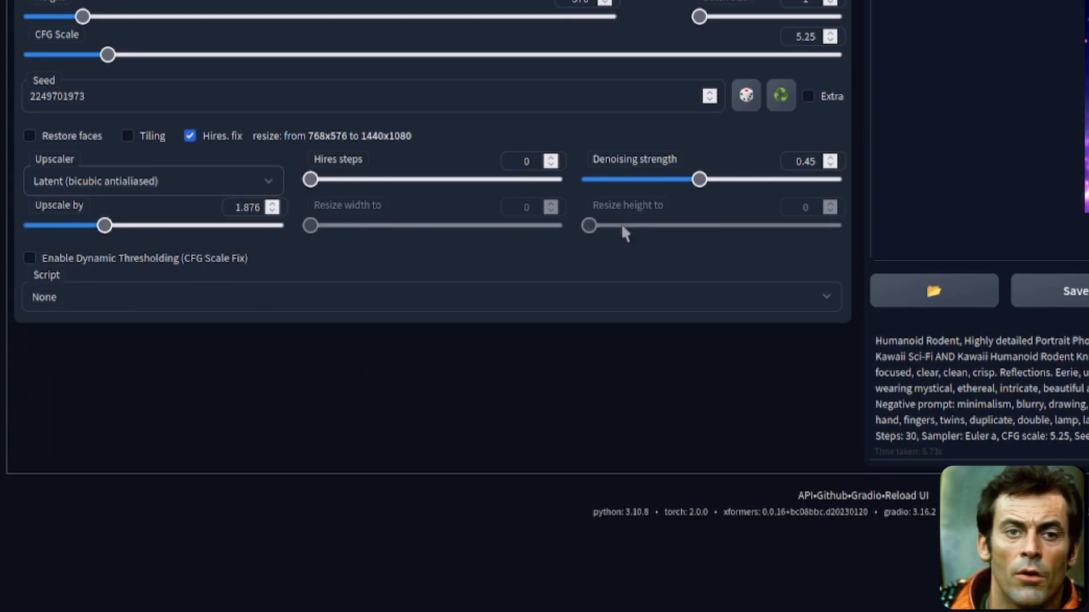
mouse_move(649, 260)
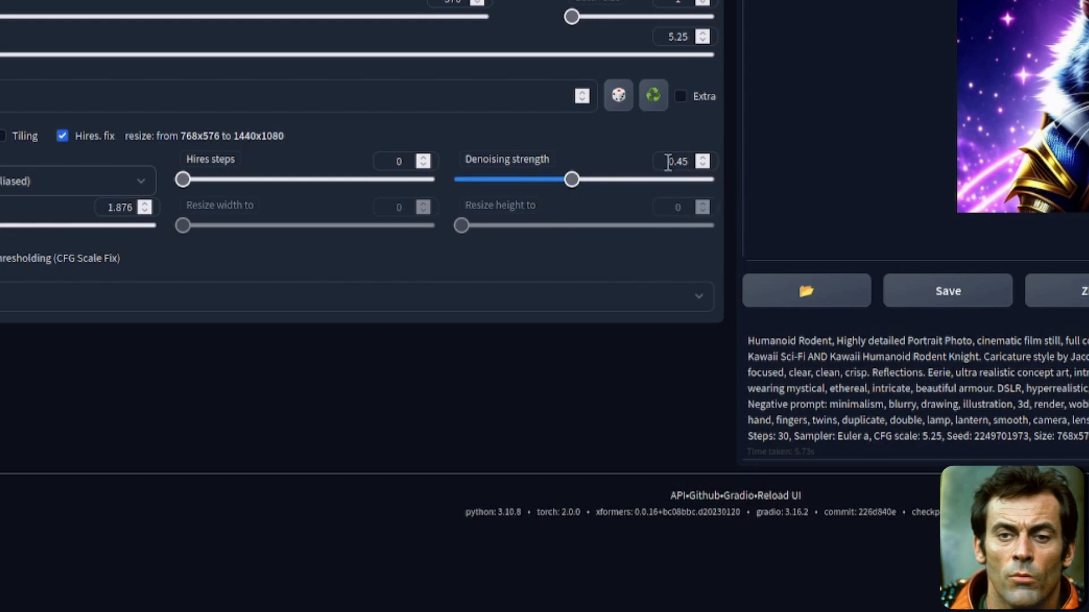
mouse_move(707, 395)
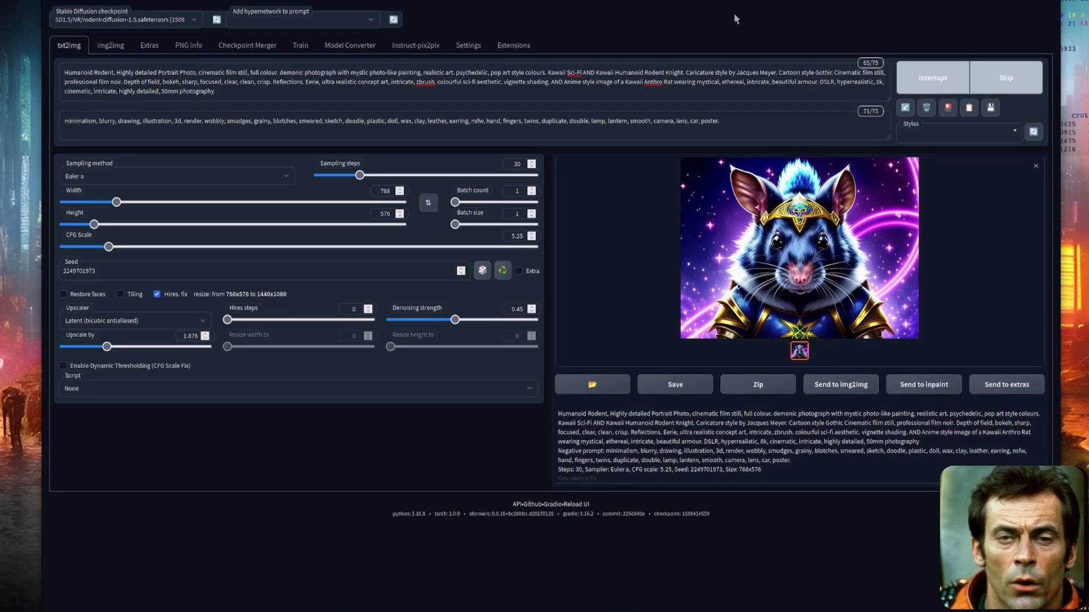
Step: Generate a 1440×1080 rat knight at denoising 0.65 and inspect it in the lightbox
click(798, 247)
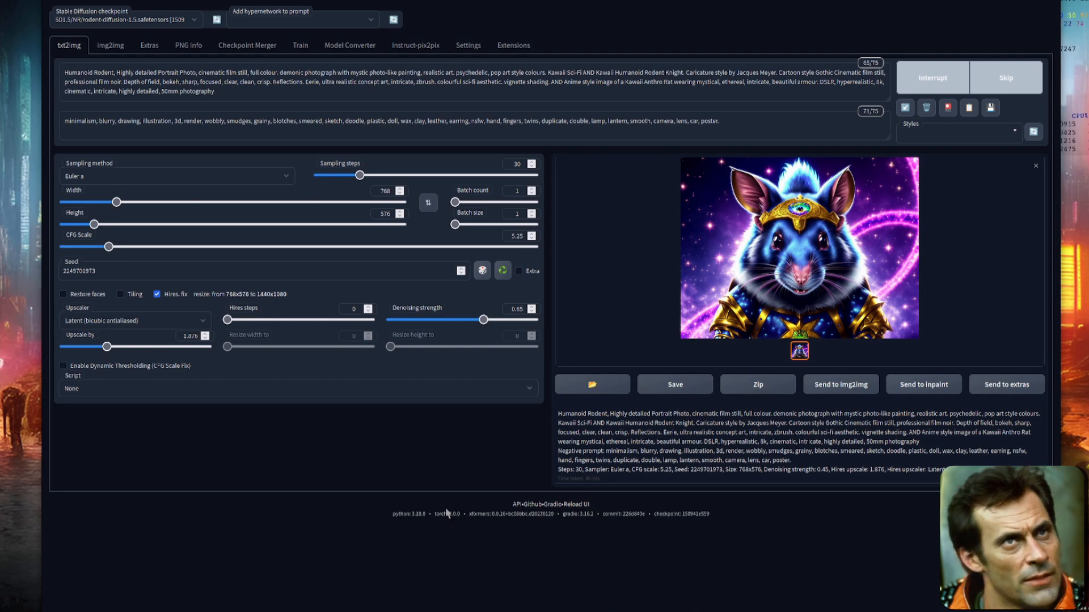
click(798, 247)
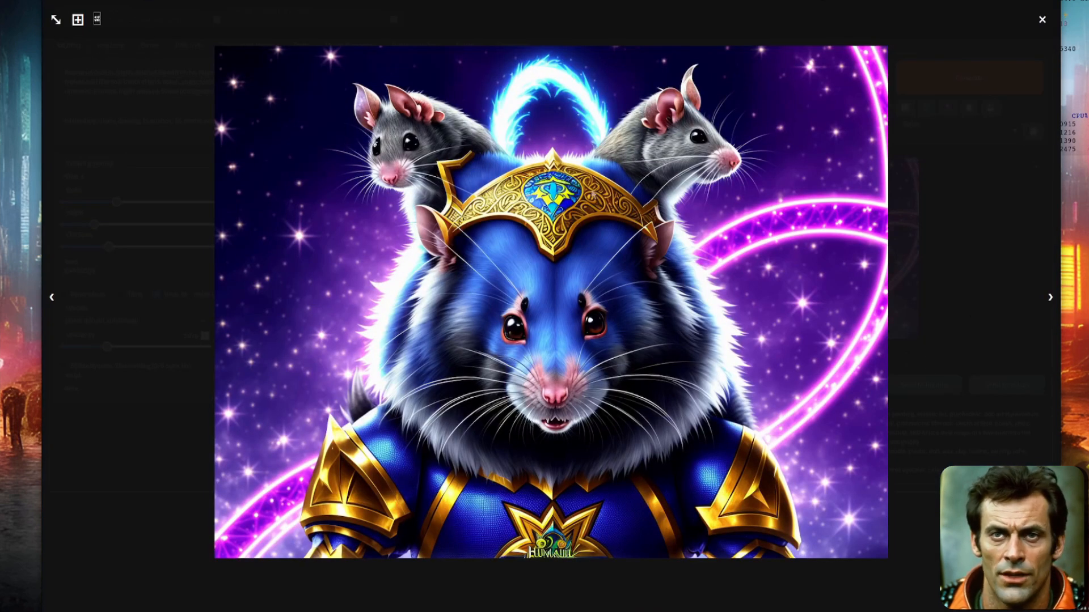
click(1042, 19)
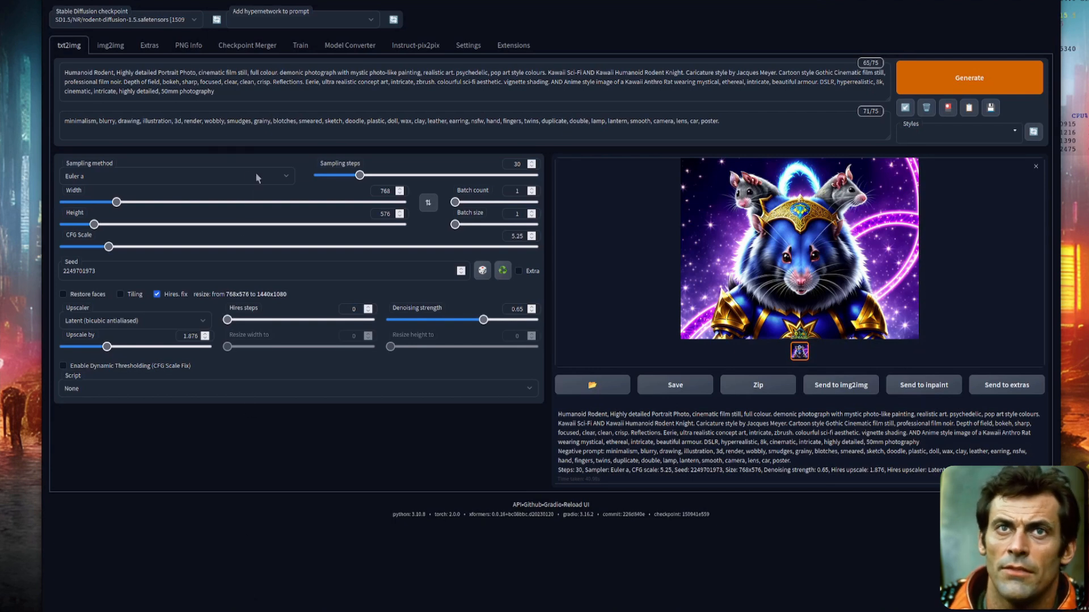
Step: Render the helmeted rat knight with DPM++ 2S a at 60 sampling steps and preview it full size
click(177, 176)
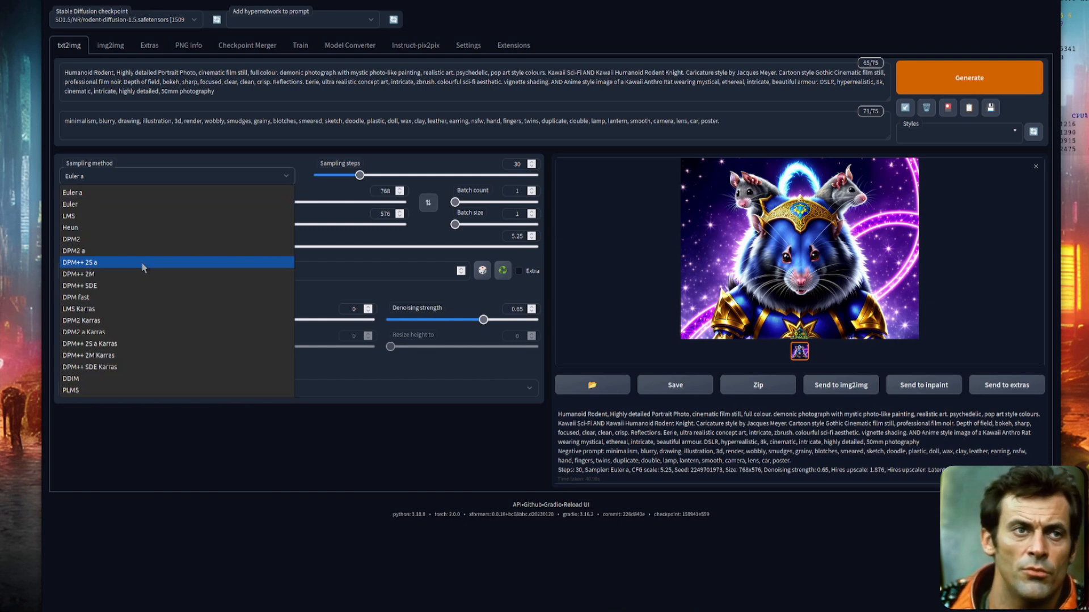
click(79, 263)
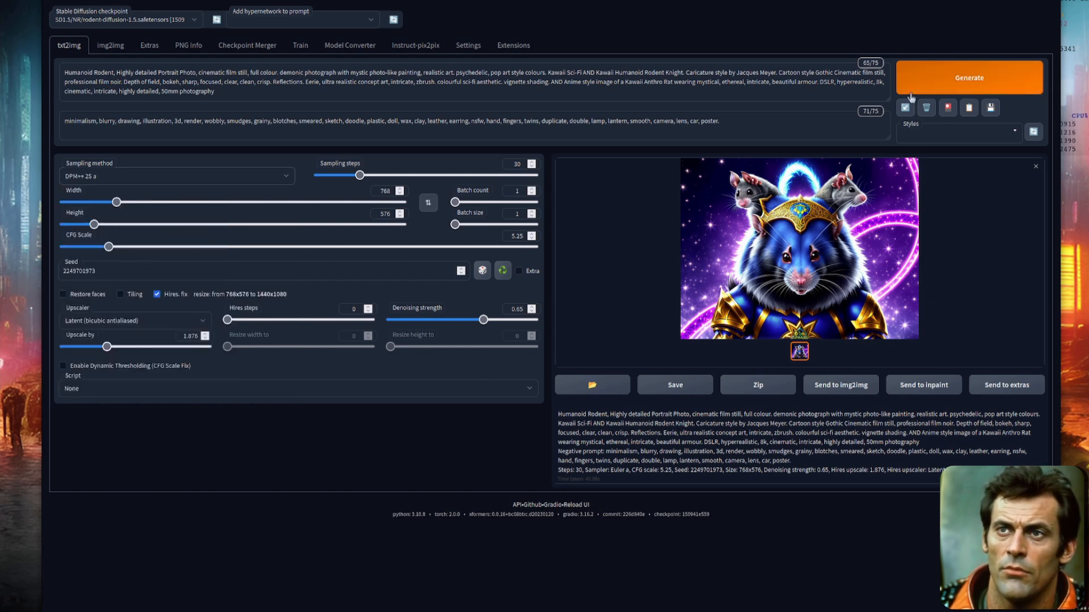
drag(359, 175, 400, 175)
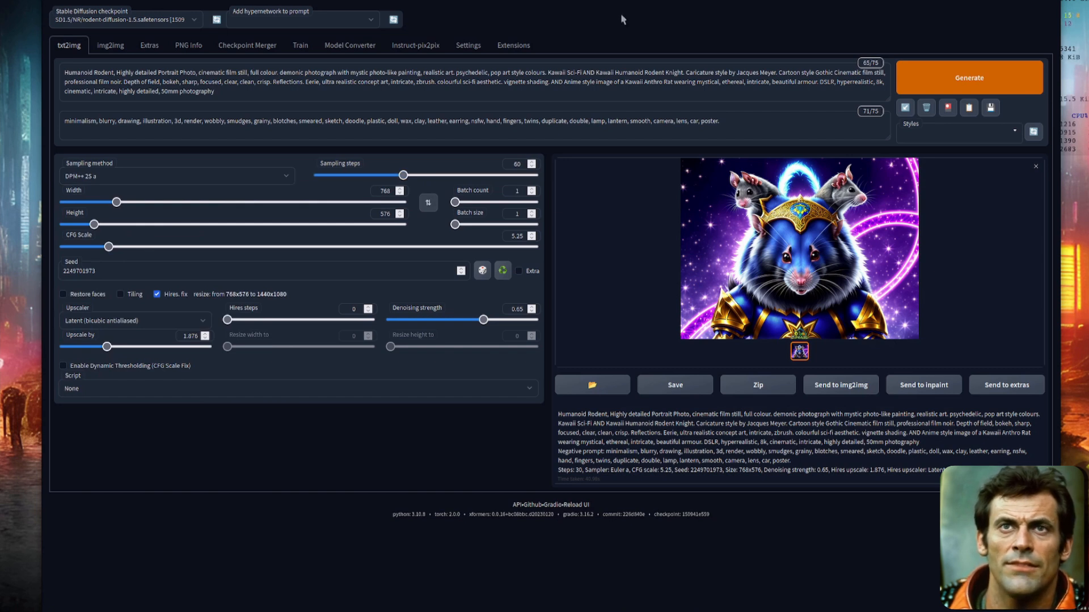
click(968, 77)
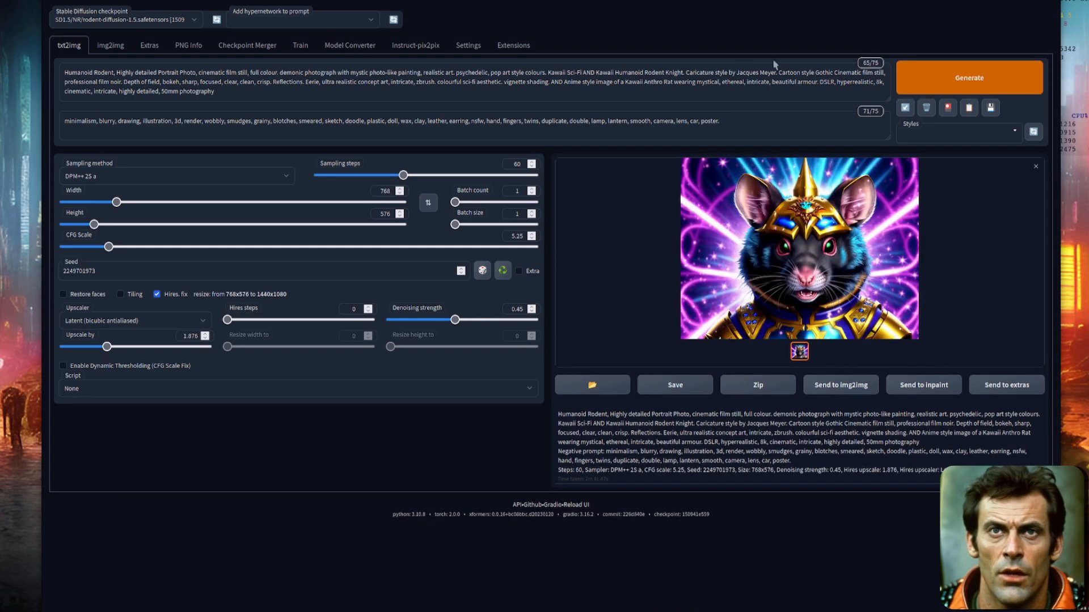
click(798, 247)
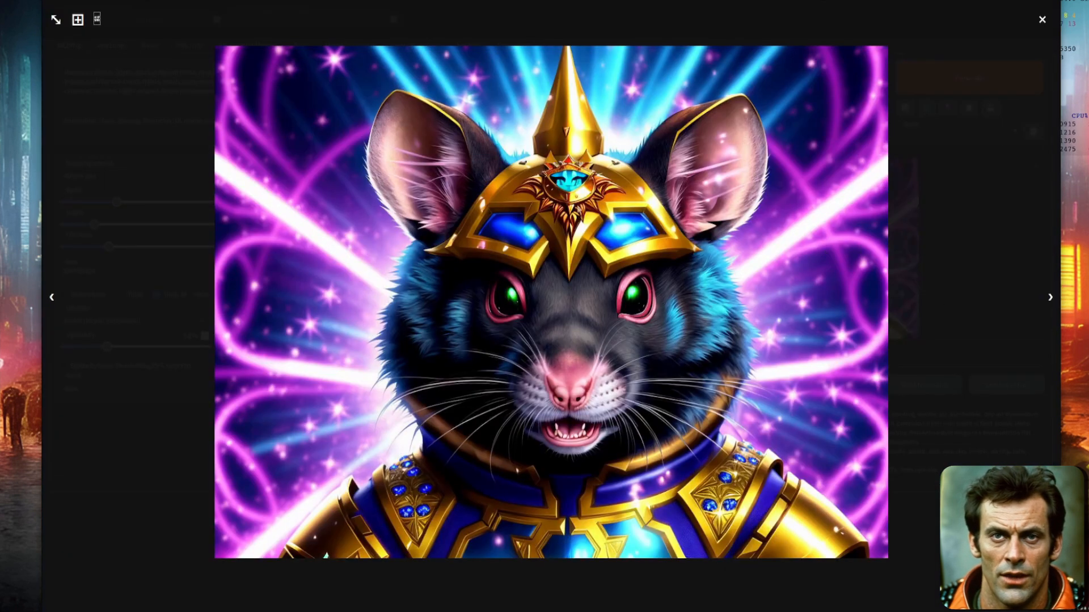
mouse_move(1045, 229)
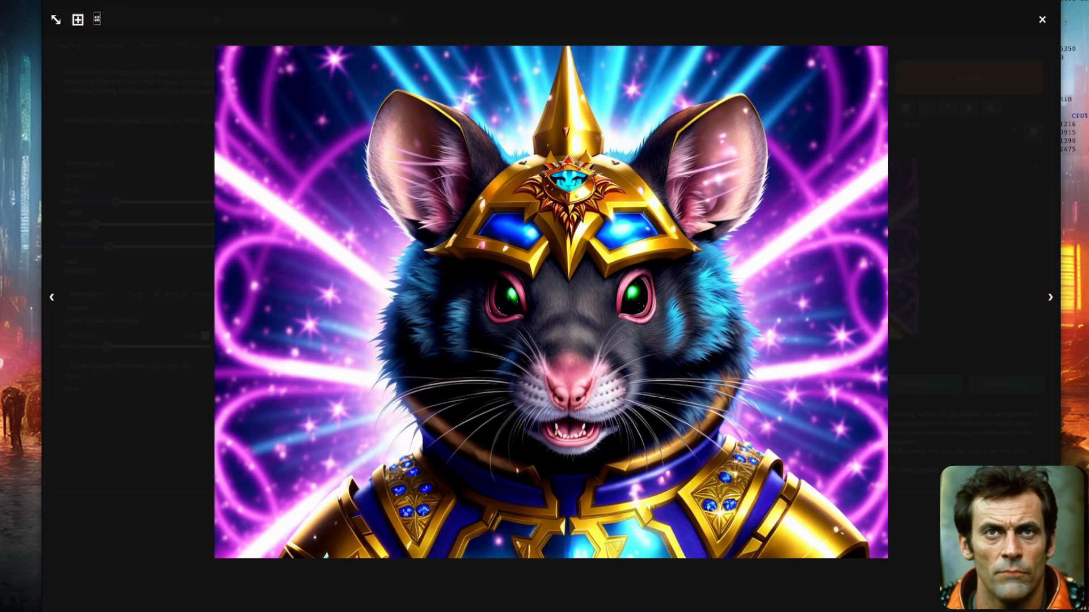
click(1041, 19)
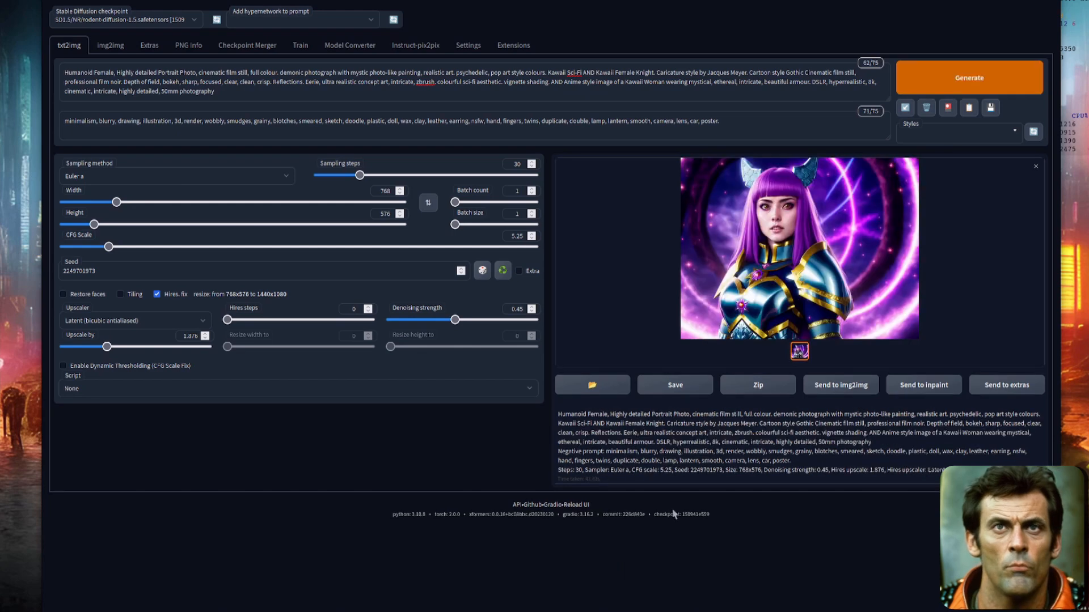
Step: Review the female knight full size, then enlarge the newly generated Hipster portrait
click(798, 248)
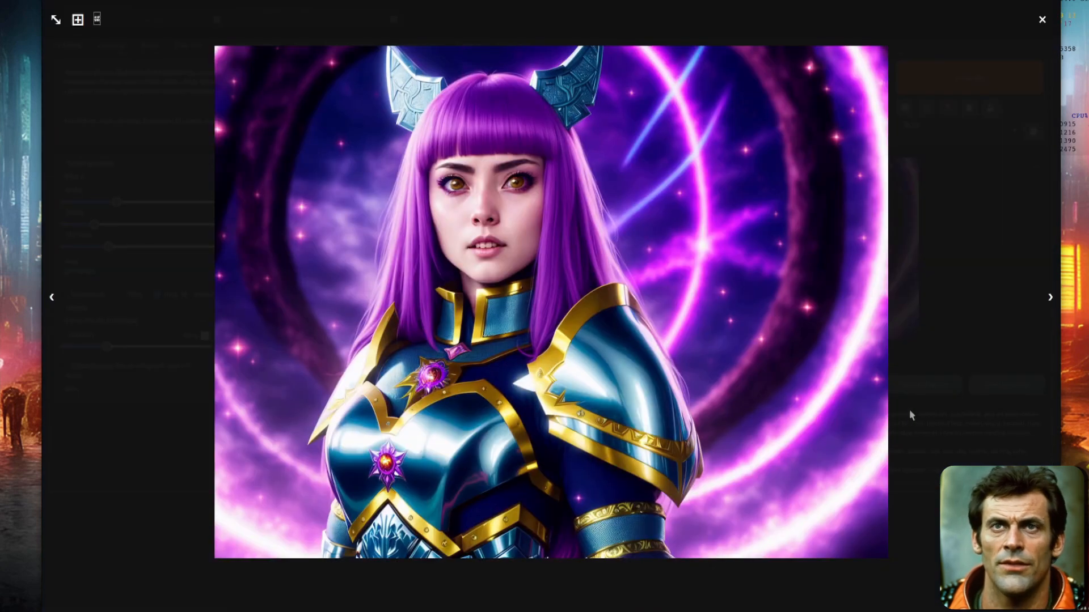
click(1042, 20)
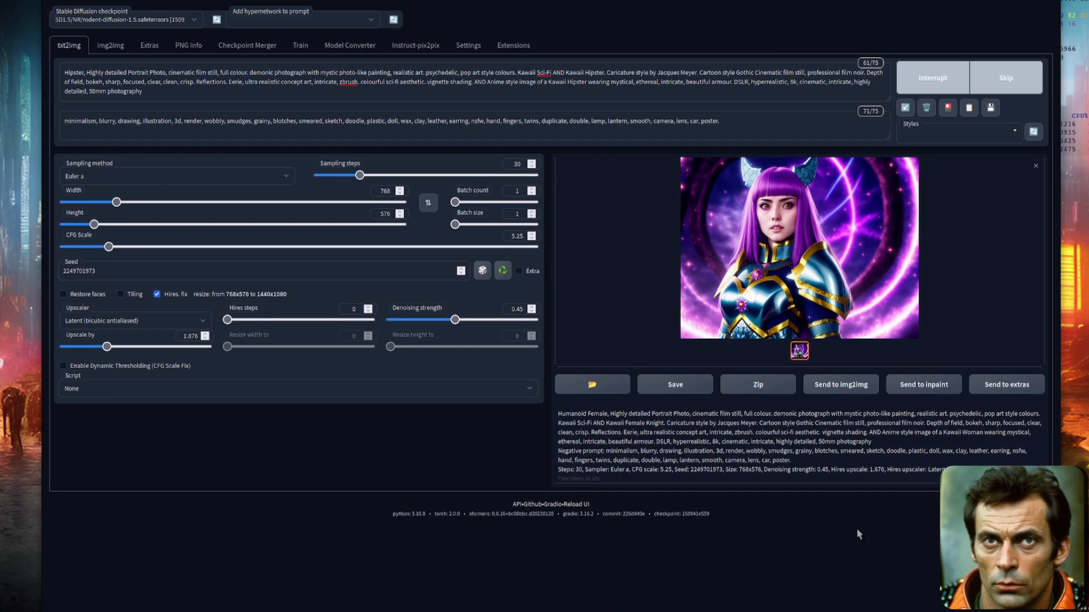
click(799, 247)
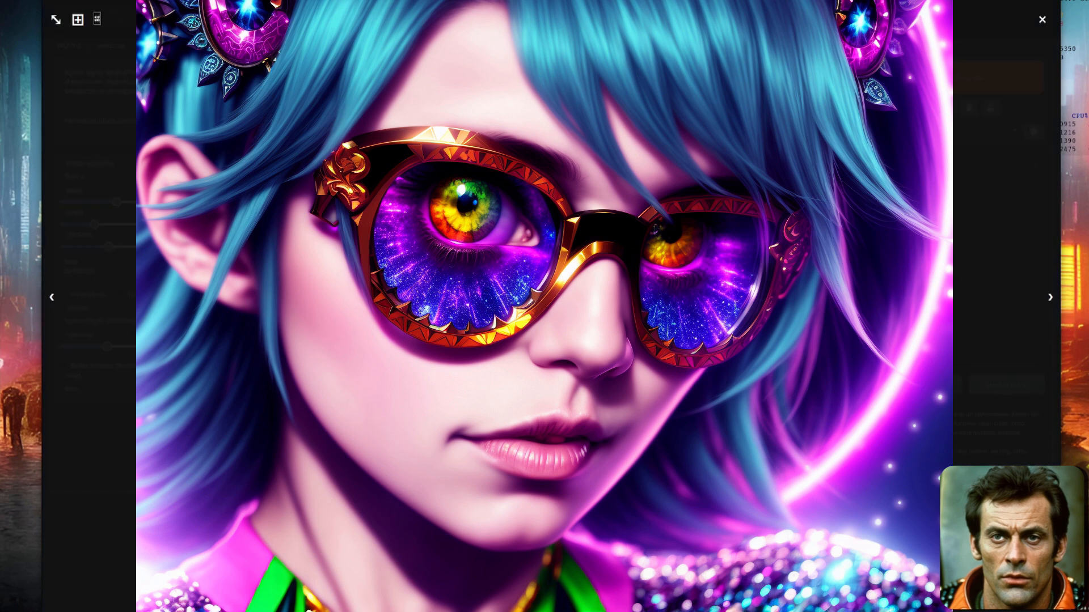